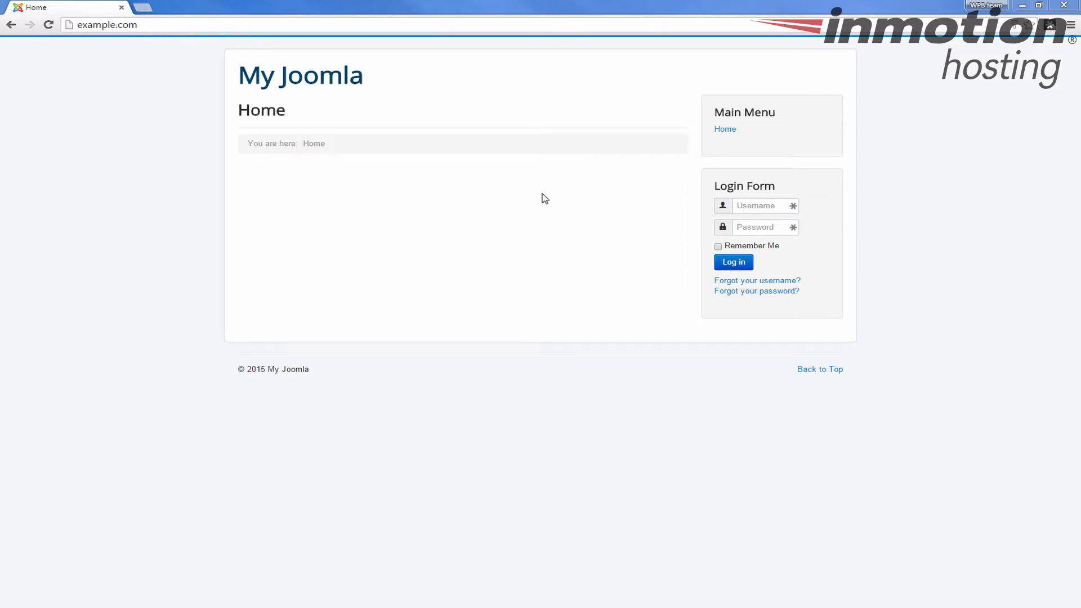
{"action": "mouse_move", "coordinate": [556, 112]}
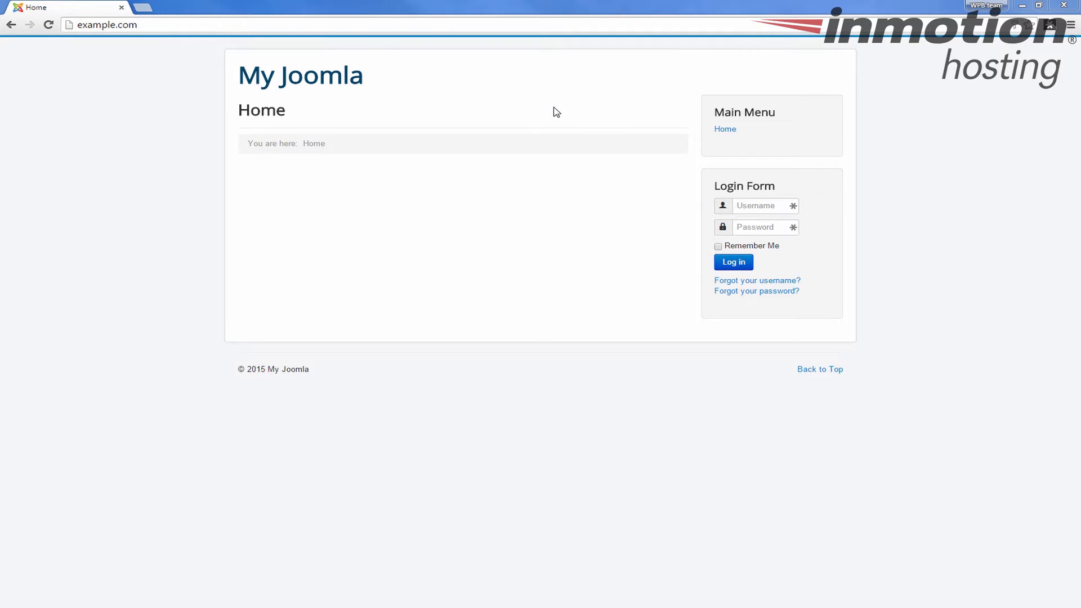
{"action": "mouse_move", "coordinate": [504, 106]}
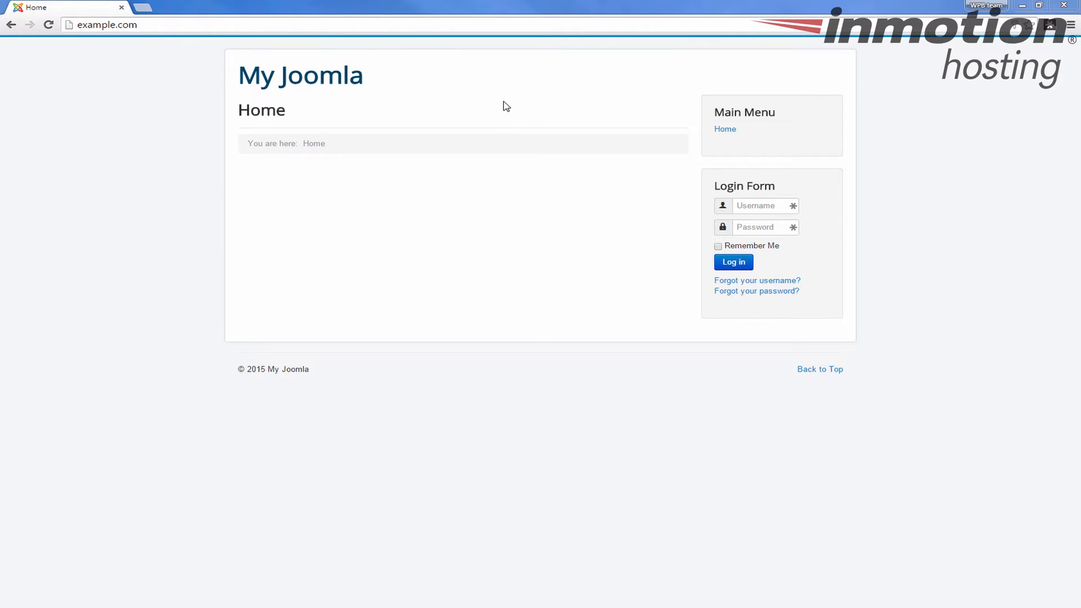
{"action": "mouse_move", "coordinate": [552, 125]}
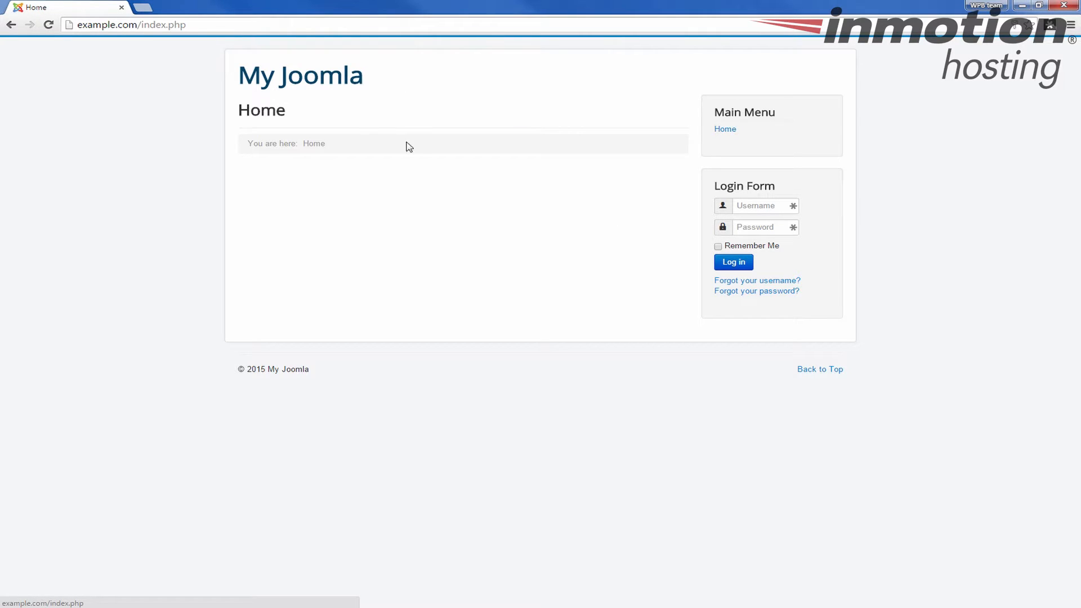
Reload the Joomla Home page and highlight index.php in its web address
{"action": "left_click", "coordinate": [162, 25]}
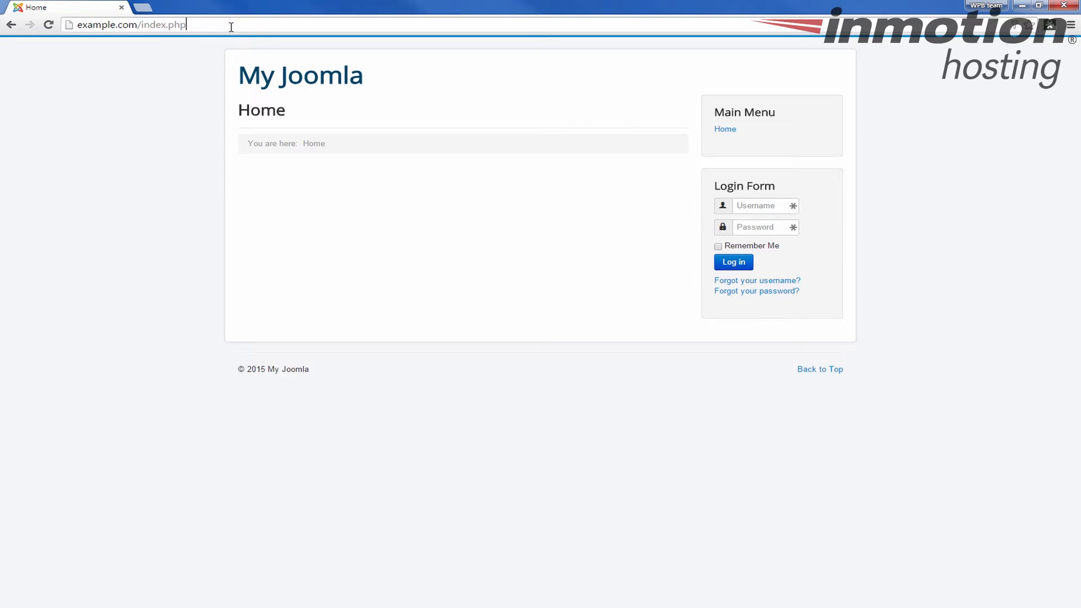
{"action": "double_click", "coordinate": [163, 23]}
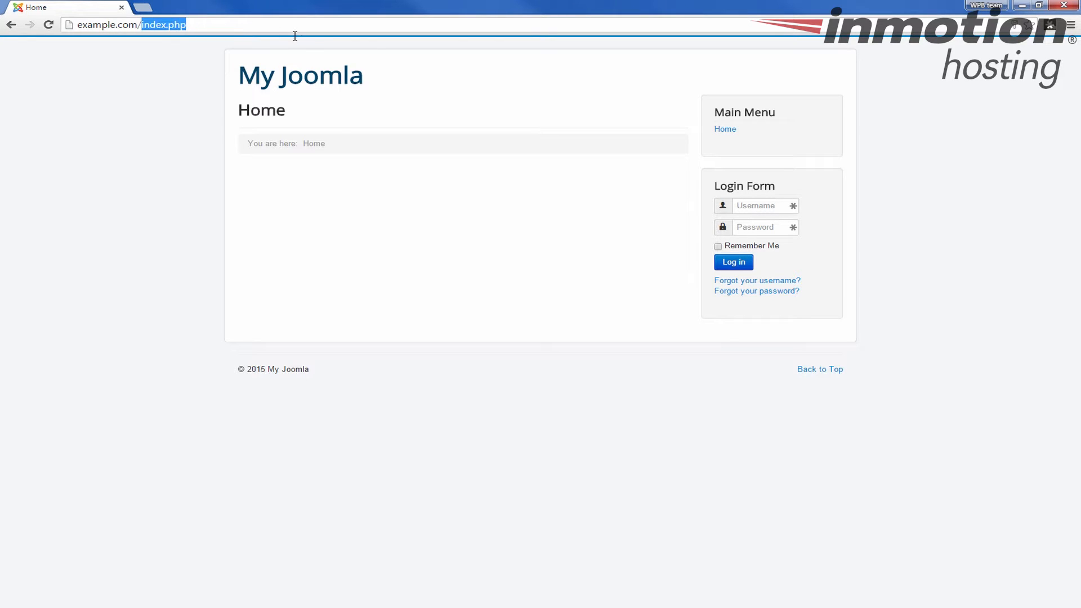
{"action": "mouse_move", "coordinate": [316, 36]}
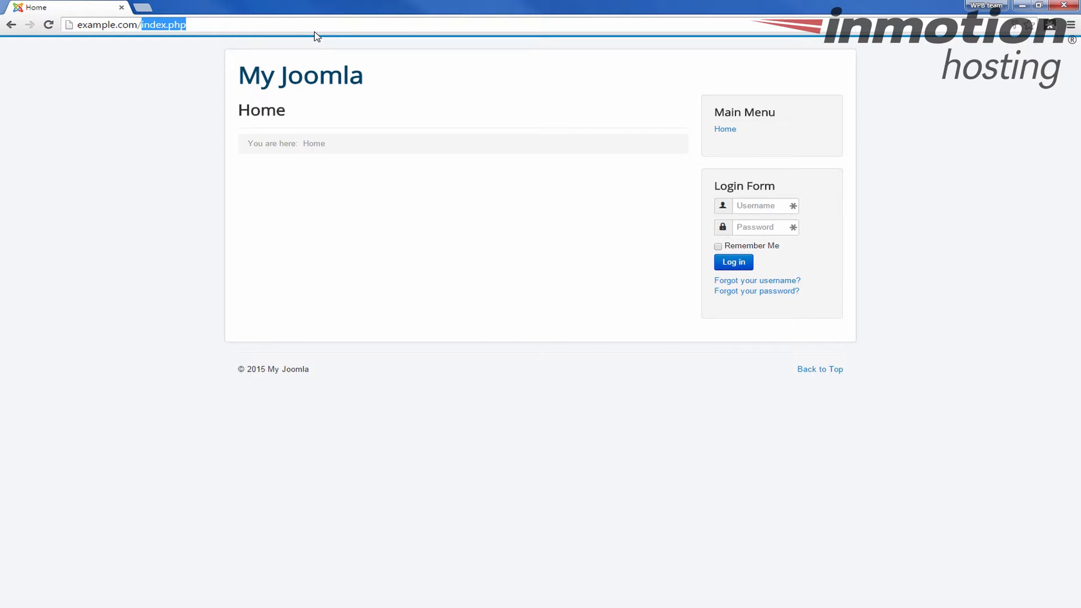
{"action": "mouse_move", "coordinate": [608, 201]}
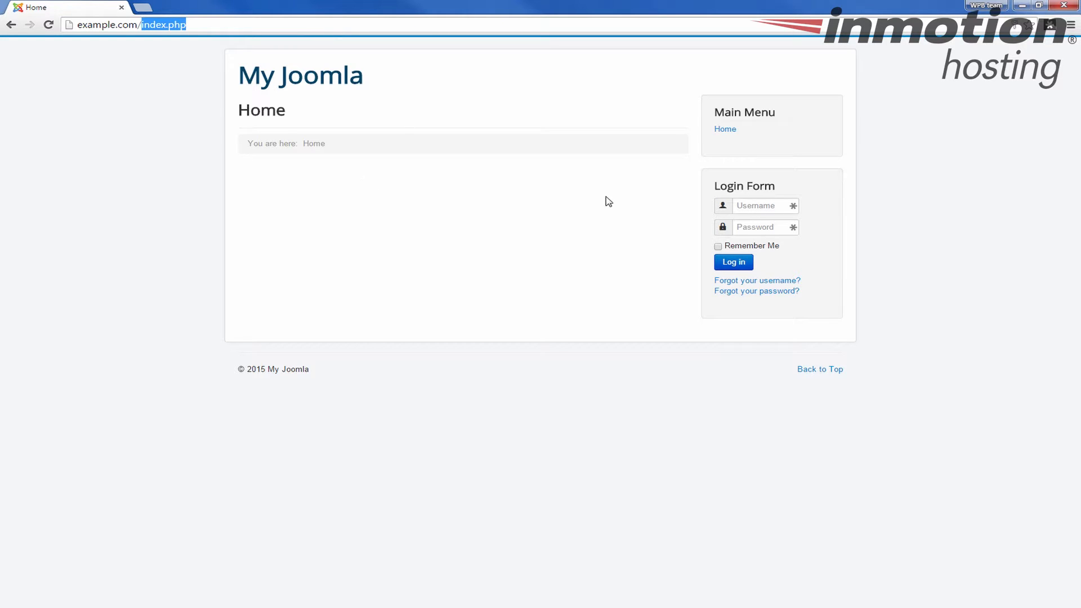
{"action": "mouse_move", "coordinate": [634, 188]}
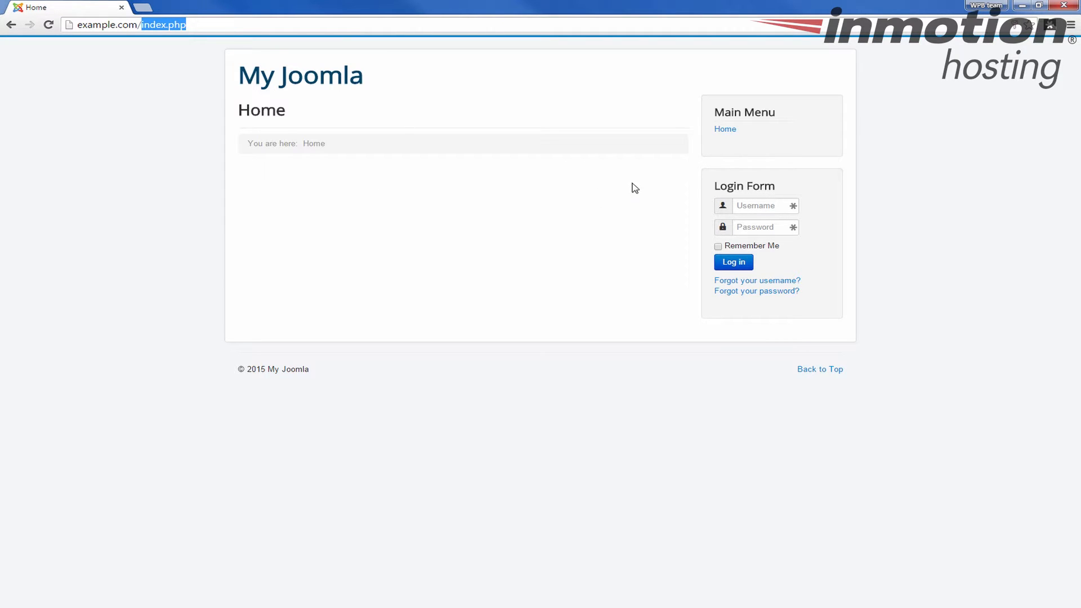
{"action": "mouse_move", "coordinate": [558, 213]}
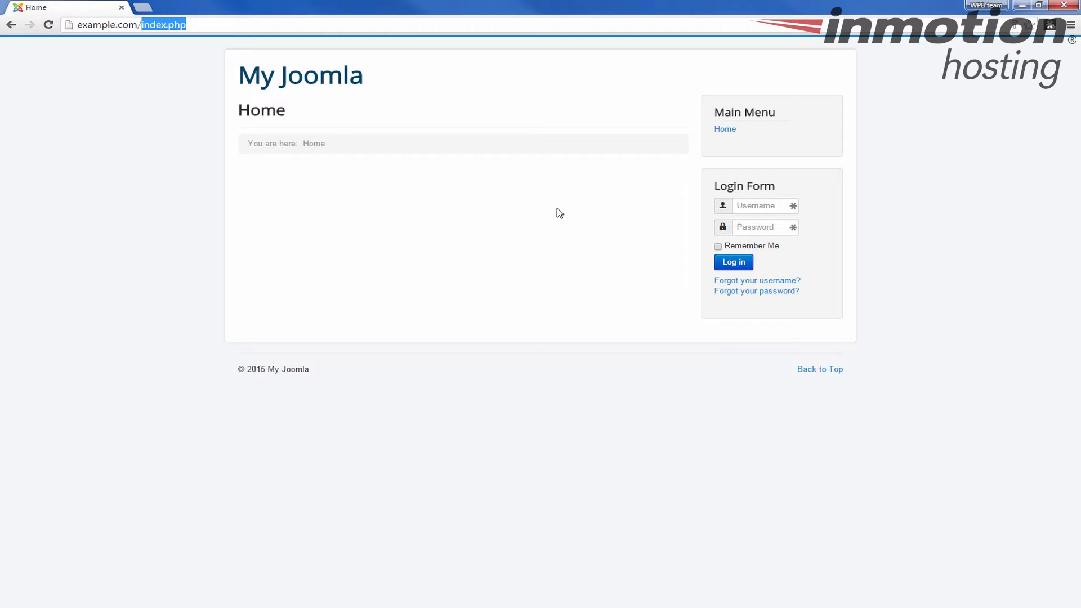
{"action": "mouse_move", "coordinate": [143, 9]}
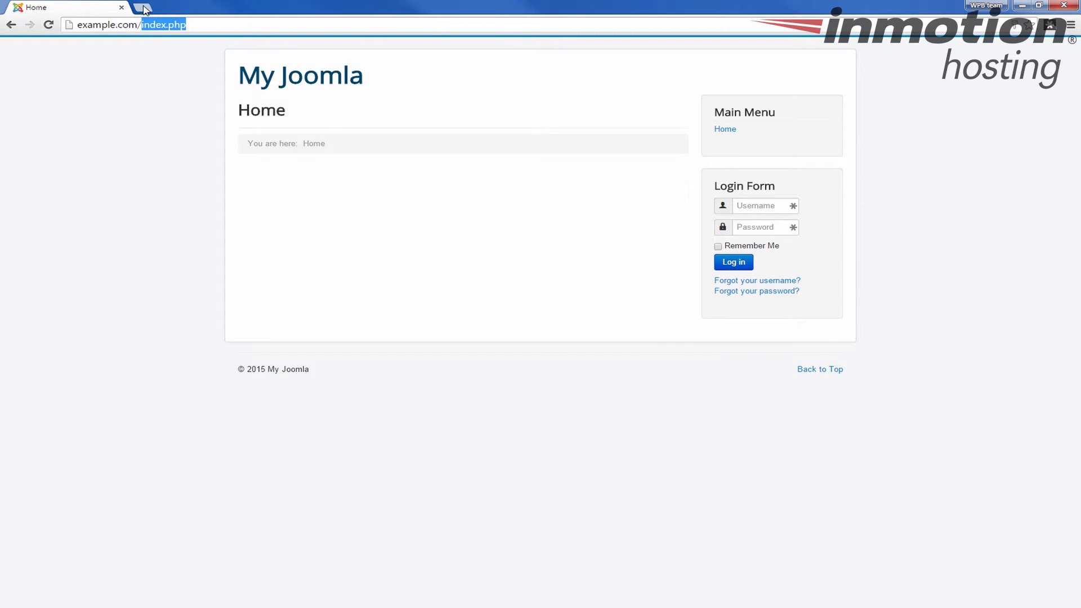
Sign in to cPanel at example.com on port 2082 with the account username and password
{"action": "left_click", "coordinate": [145, 8]}
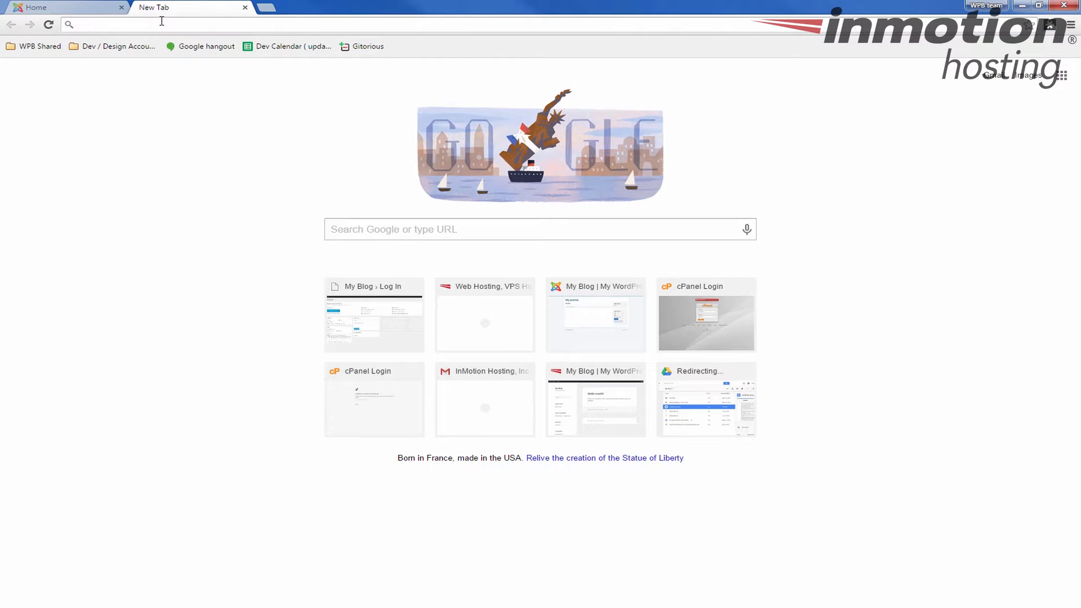
{"action": "type", "text": "example.com:2082"}
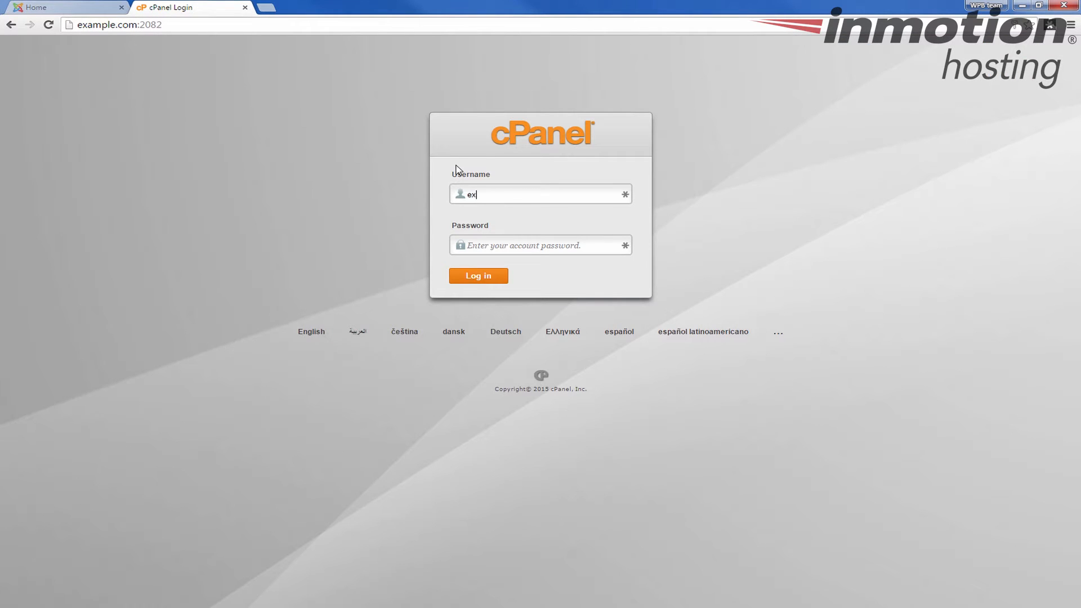
{"action": "type", "text": "ample"}
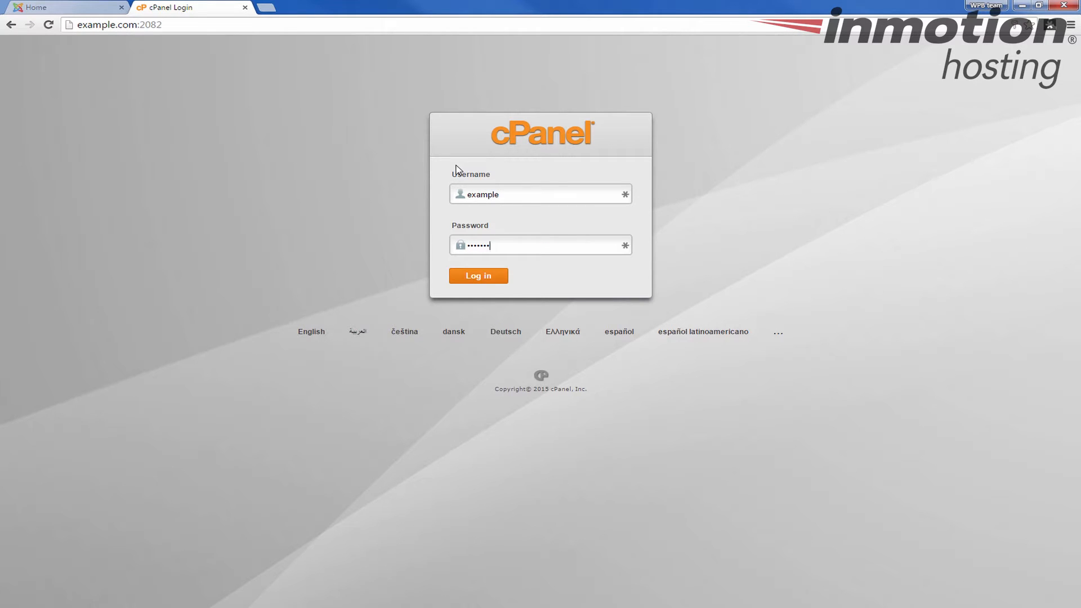
{"action": "left_click", "coordinate": [478, 275]}
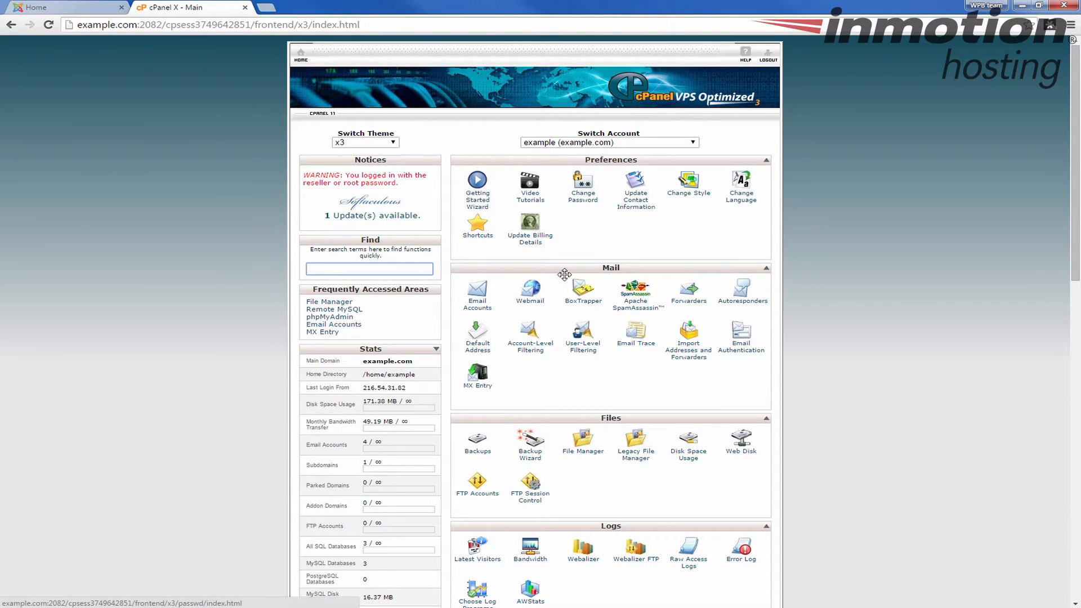
Start File Manager from the Files section with Home Directory and Show Hidden Files kept checked
{"action": "scroll", "scroll_direction": "down", "scroll_amount": 3}
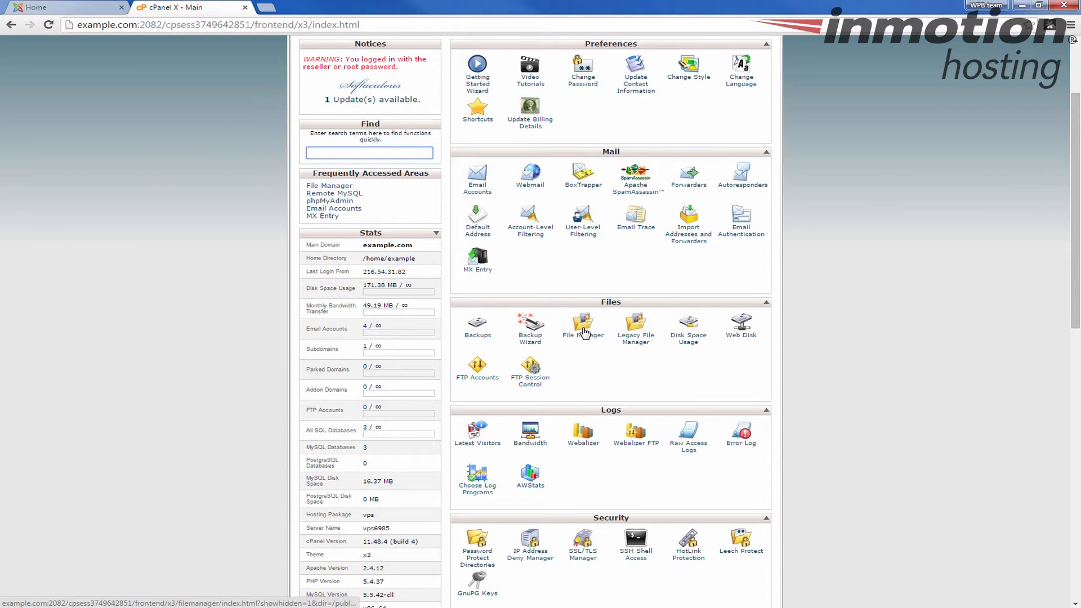
{"action": "mouse_move", "coordinate": [582, 339]}
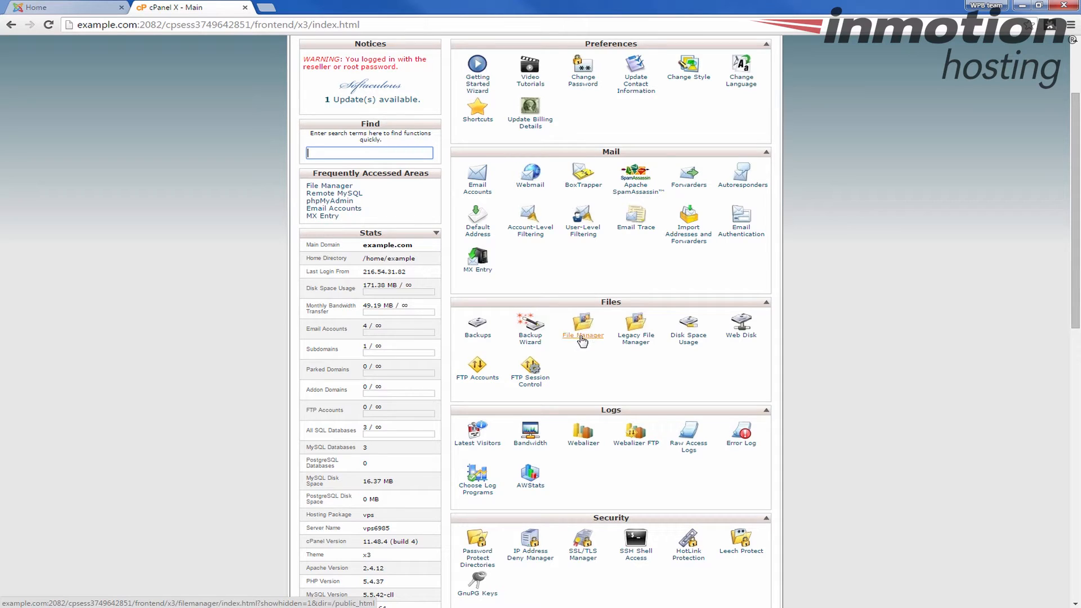
{"action": "left_click", "coordinate": [582, 336]}
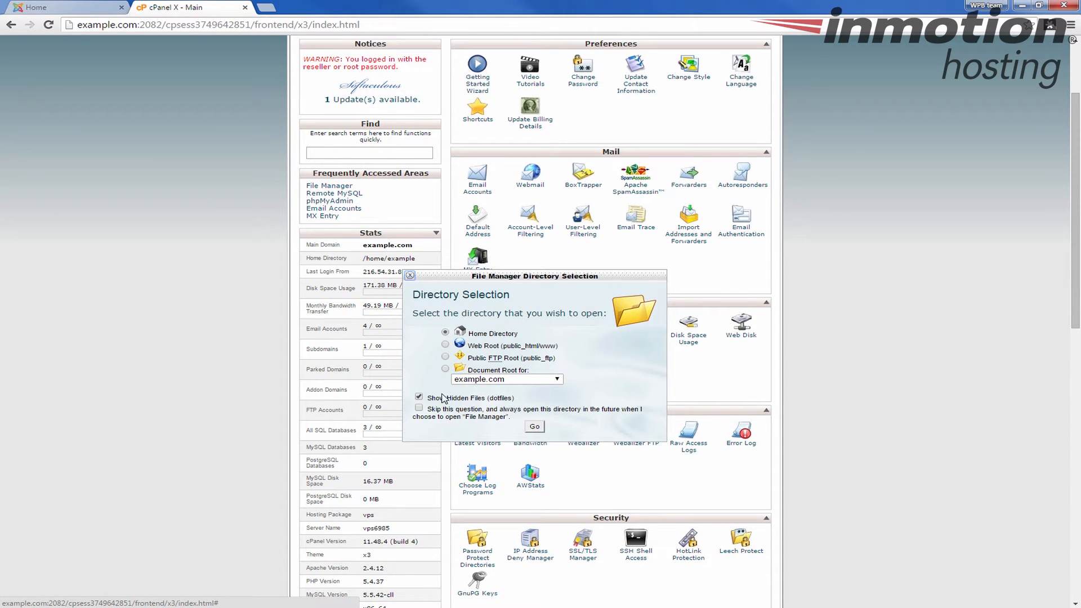
{"action": "mouse_move", "coordinate": [499, 403]}
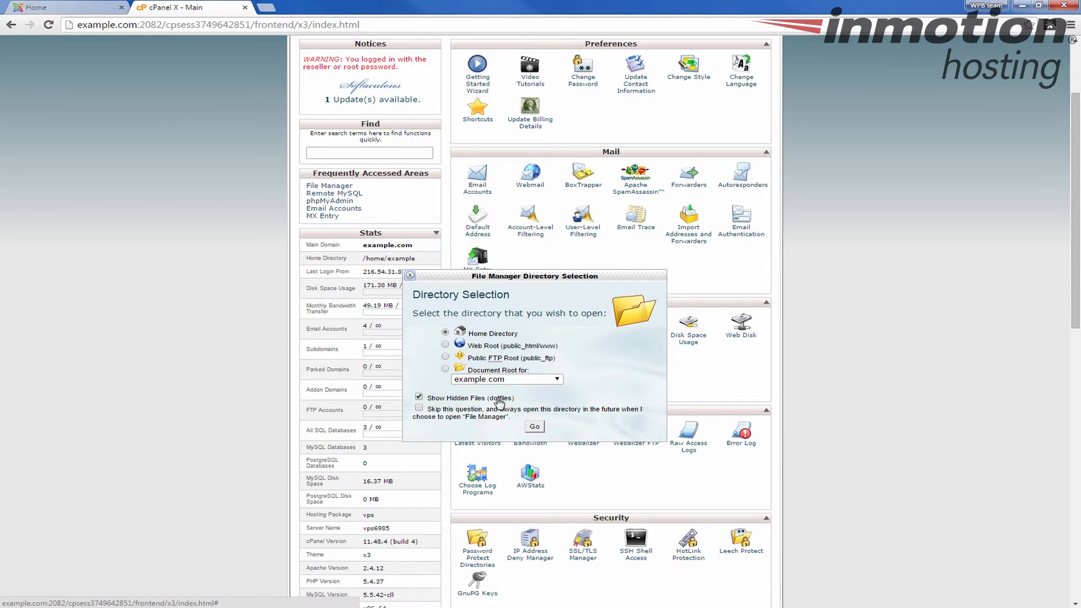
{"action": "mouse_move", "coordinate": [530, 429]}
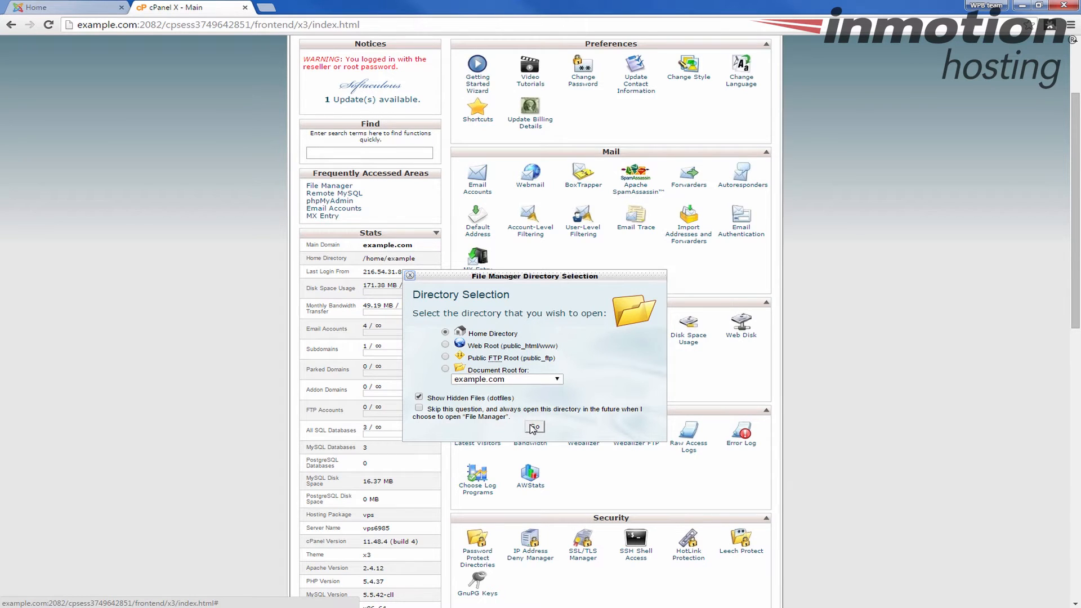
Enter the home directory in File Manager and browse into public_html to list the Joomla files
{"action": "left_click", "coordinate": [534, 426]}
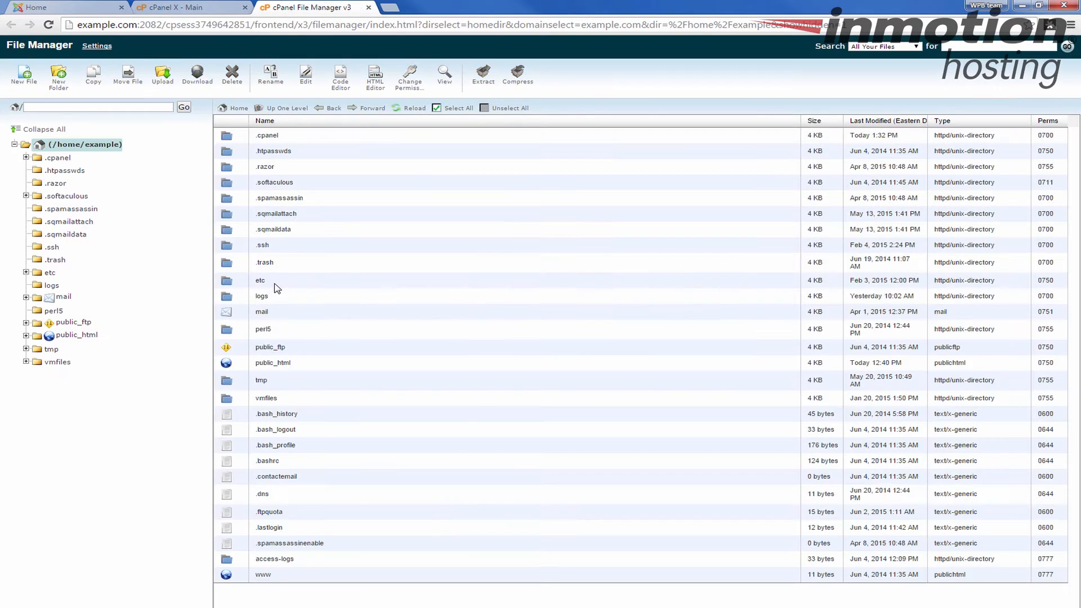
{"action": "mouse_move", "coordinate": [309, 376]}
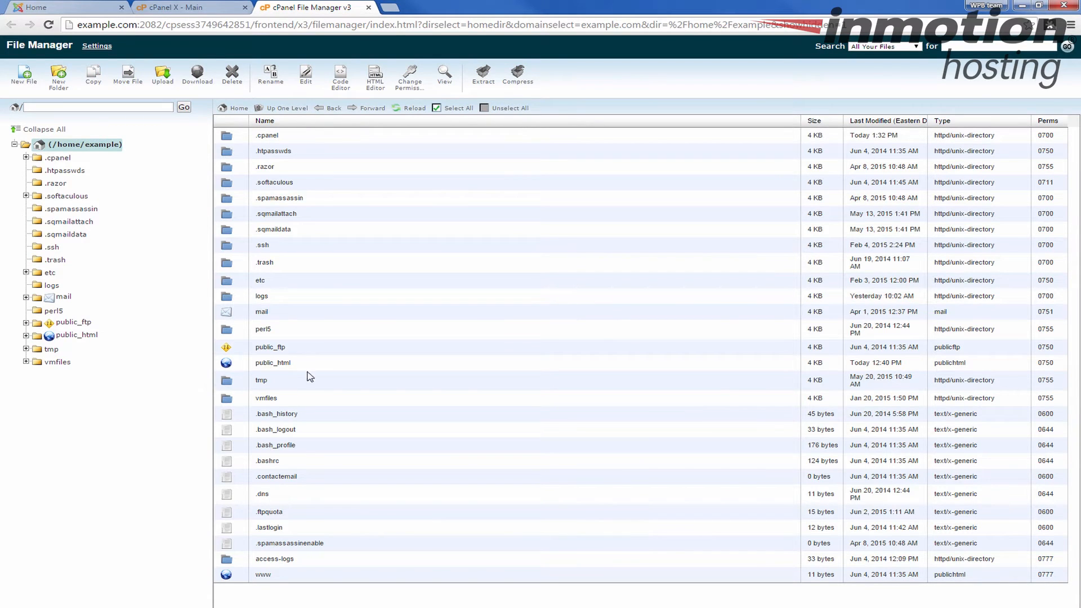
{"action": "mouse_move", "coordinate": [272, 363]}
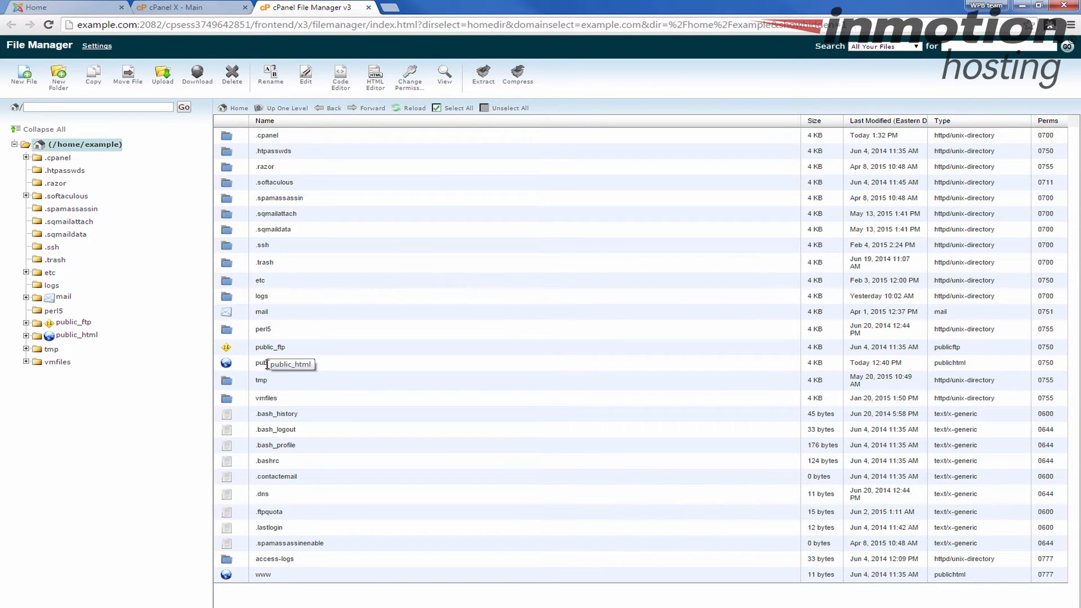
{"action": "double_click", "coordinate": [273, 363]}
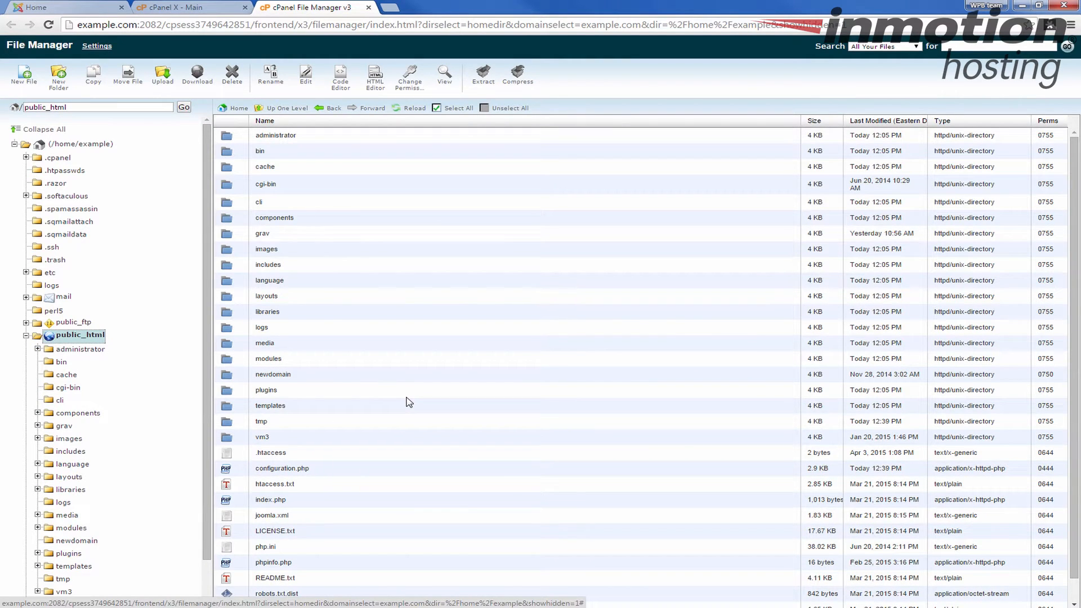
{"action": "mouse_move", "coordinate": [391, 379]}
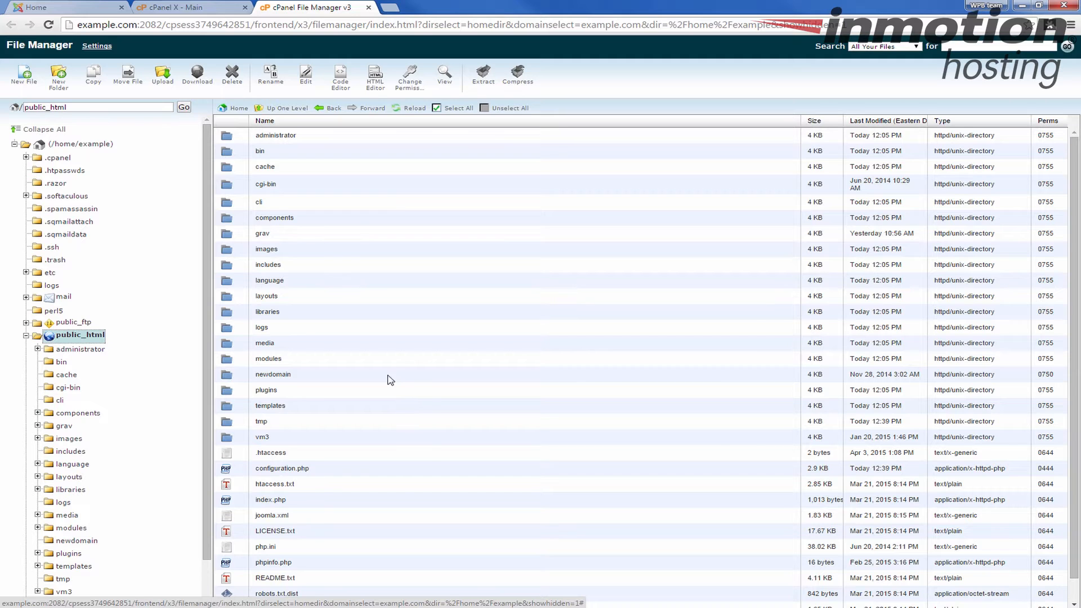
{"action": "scroll", "scroll_direction": "down", "scroll_amount": 3}
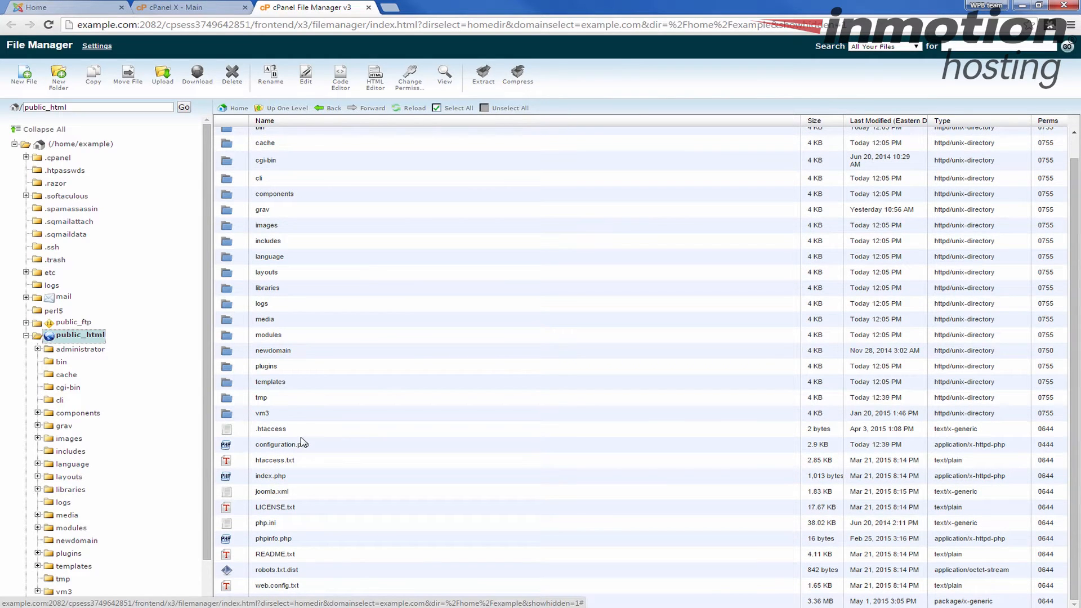
Rename the existing .htaccess in public_html to .htaccess.old as a backup
{"action": "left_click", "coordinate": [270, 429]}
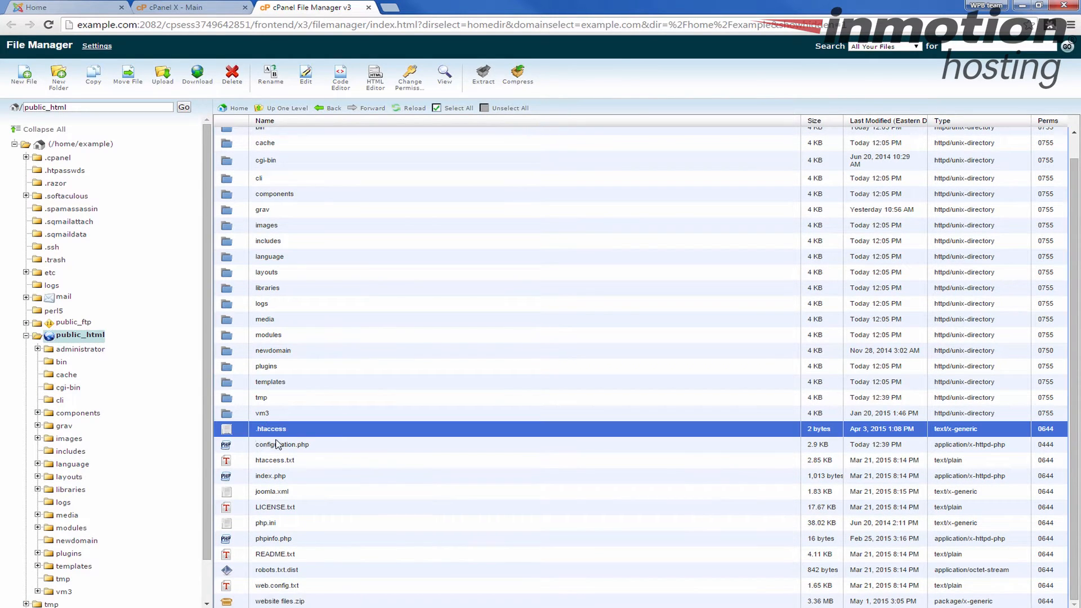
{"action": "left_click", "coordinate": [275, 460]}
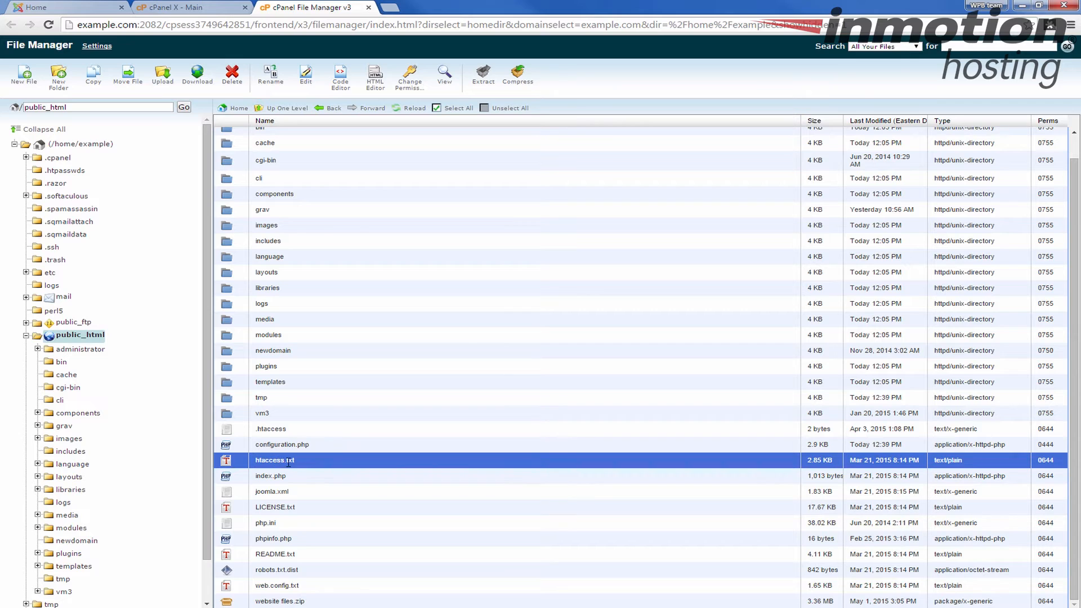
{"action": "mouse_move", "coordinate": [282, 469]}
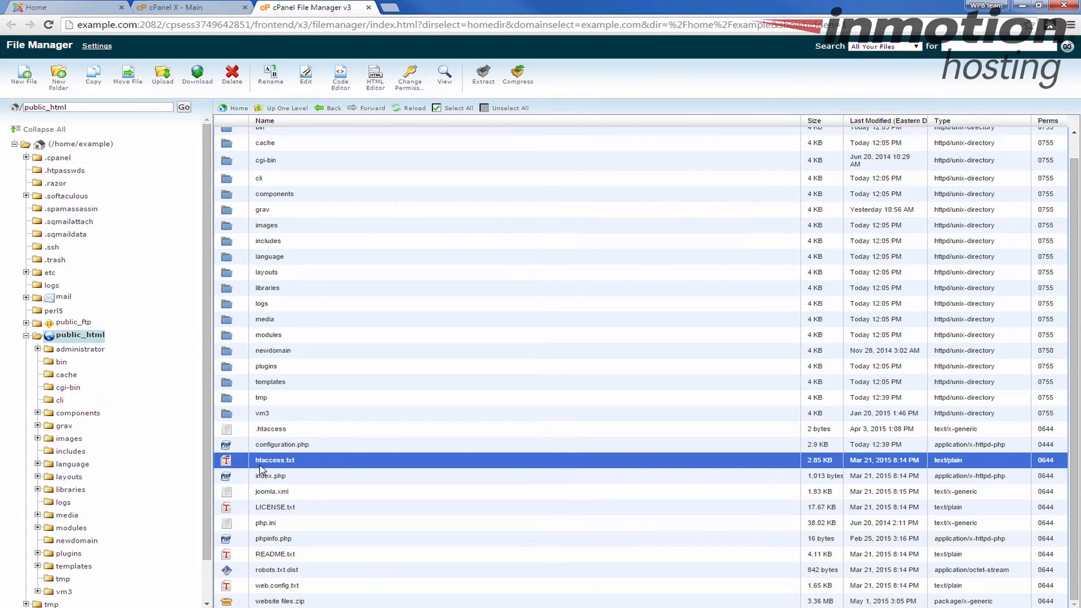
{"action": "mouse_move", "coordinate": [270, 428]}
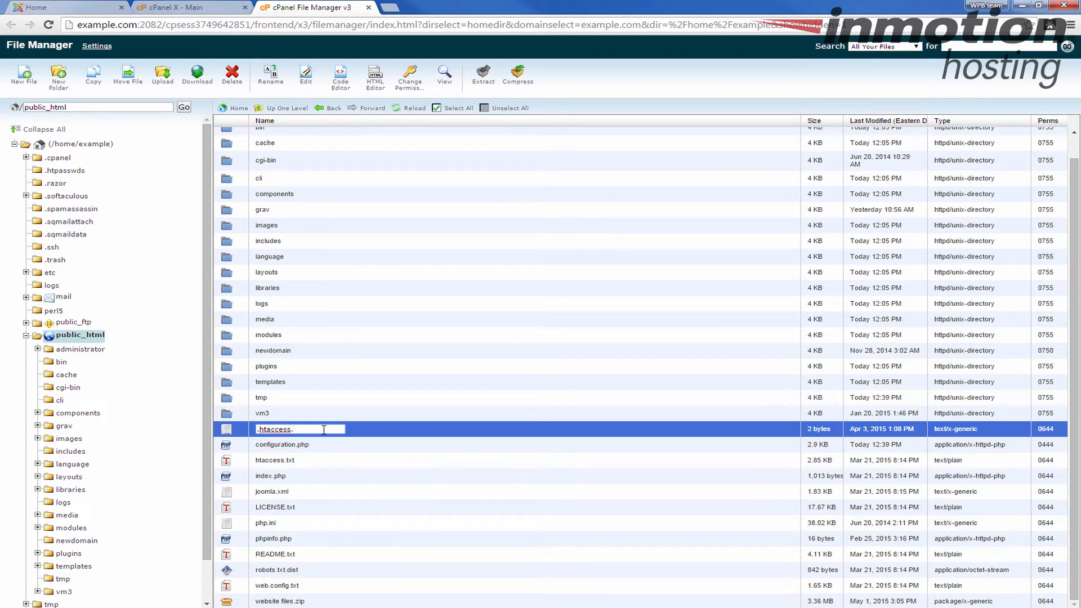
{"action": "type", "text": "old"}
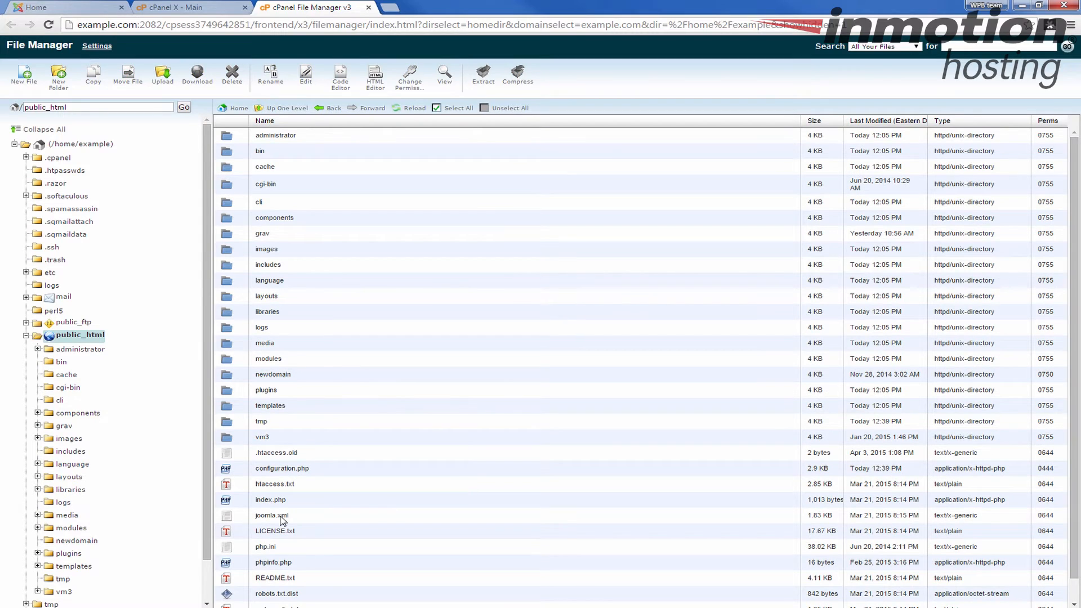
Rename htaccess.txt to .htaccess so Joomla's rewrite rules become active
{"action": "left_click", "coordinate": [276, 452]}
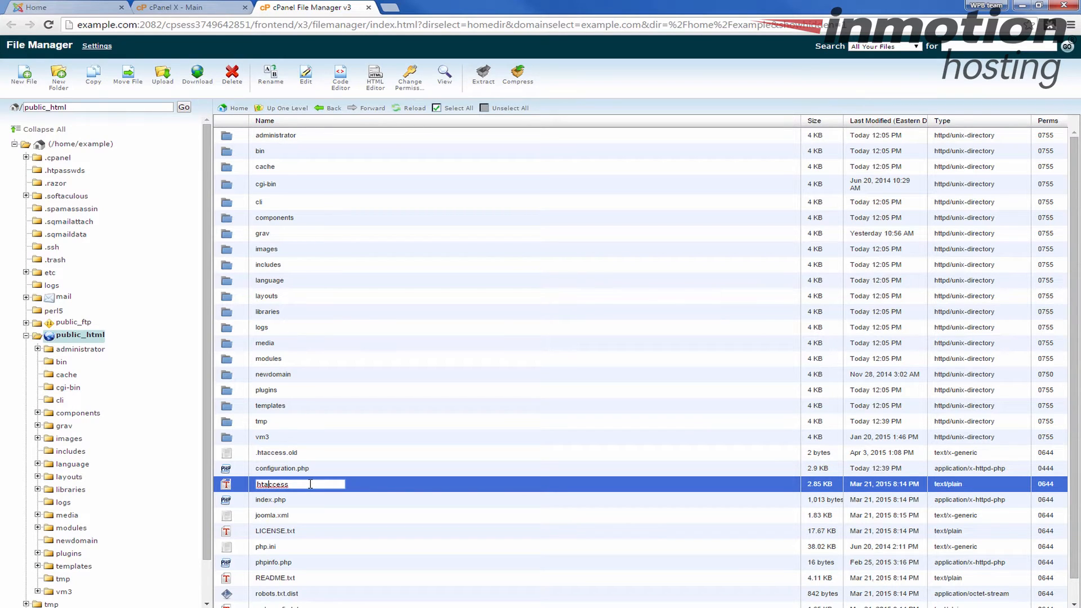
{"action": "type", "text": ".ht"}
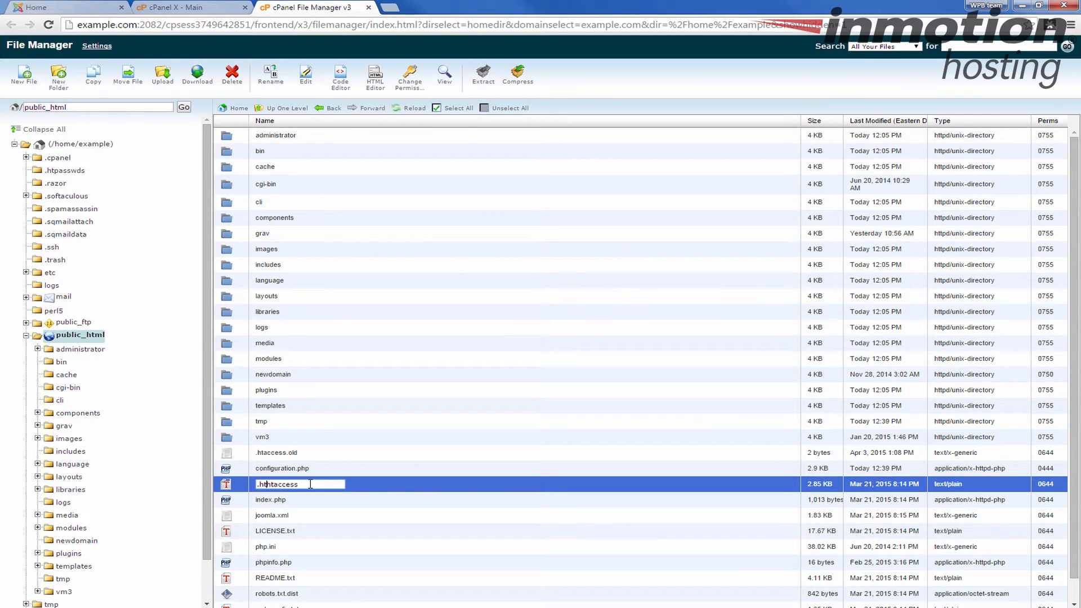
{"action": "type", "text": "htaccess"}
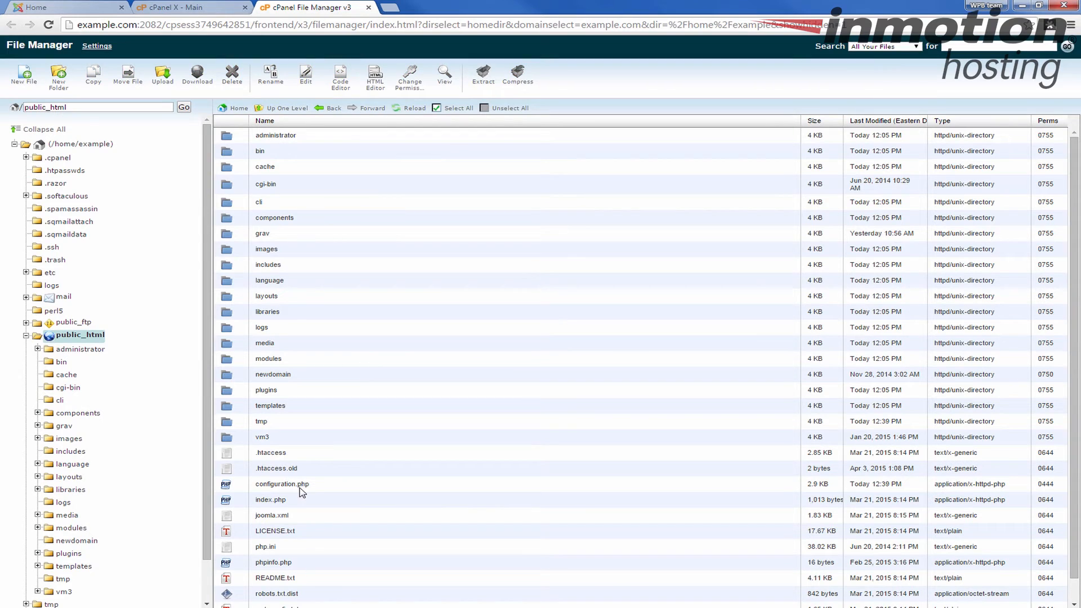
{"action": "mouse_move", "coordinate": [280, 421]}
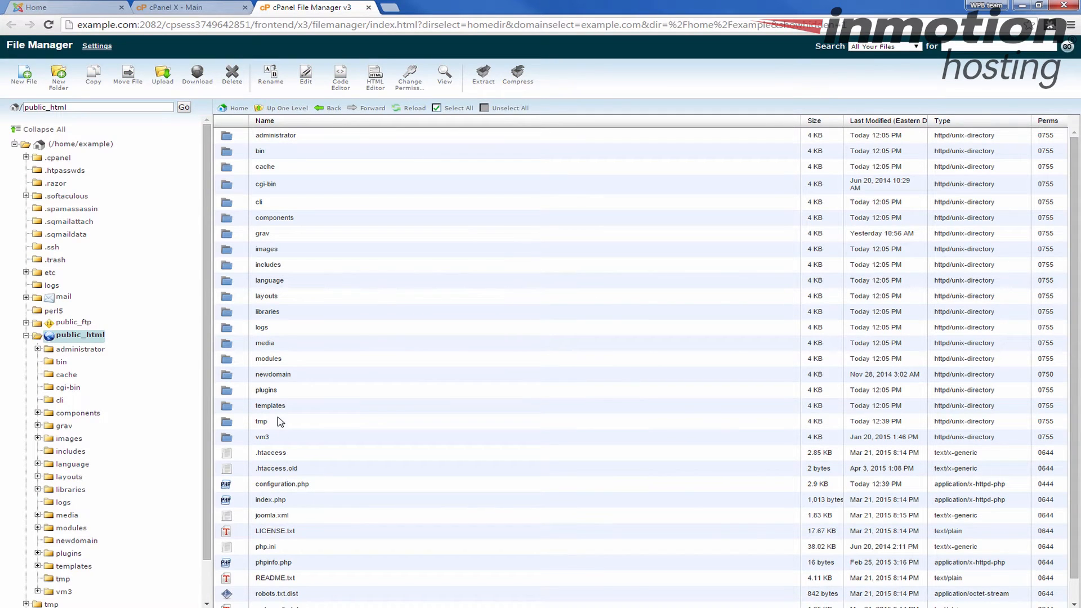
{"action": "mouse_move", "coordinate": [276, 451]}
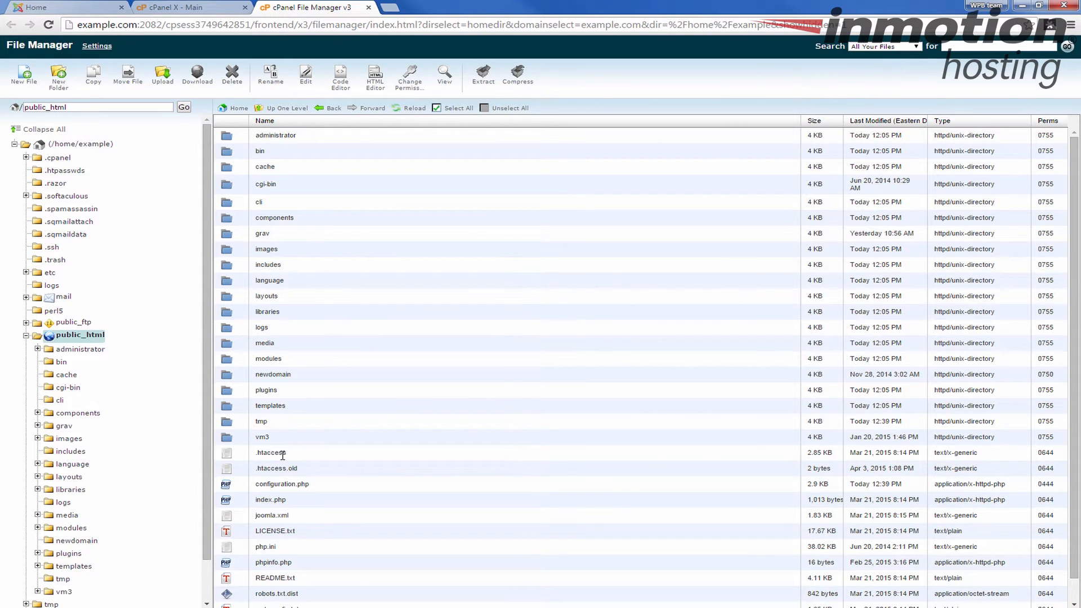
{"action": "mouse_move", "coordinate": [269, 453]}
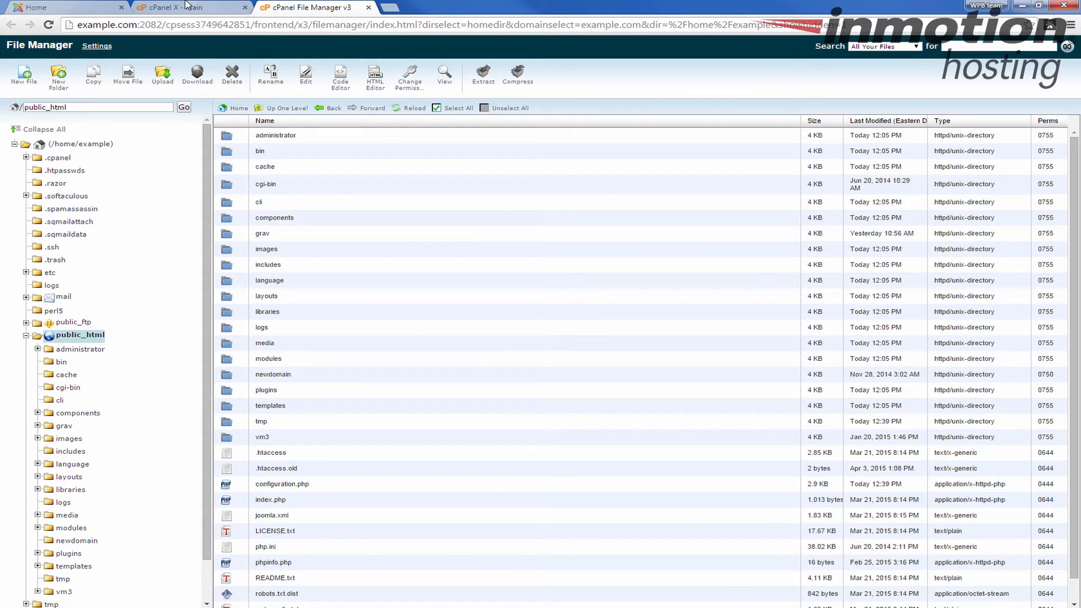
Go to example.com/administrator in the site tab and log in with the admin credentials
{"action": "left_click", "coordinate": [66, 8]}
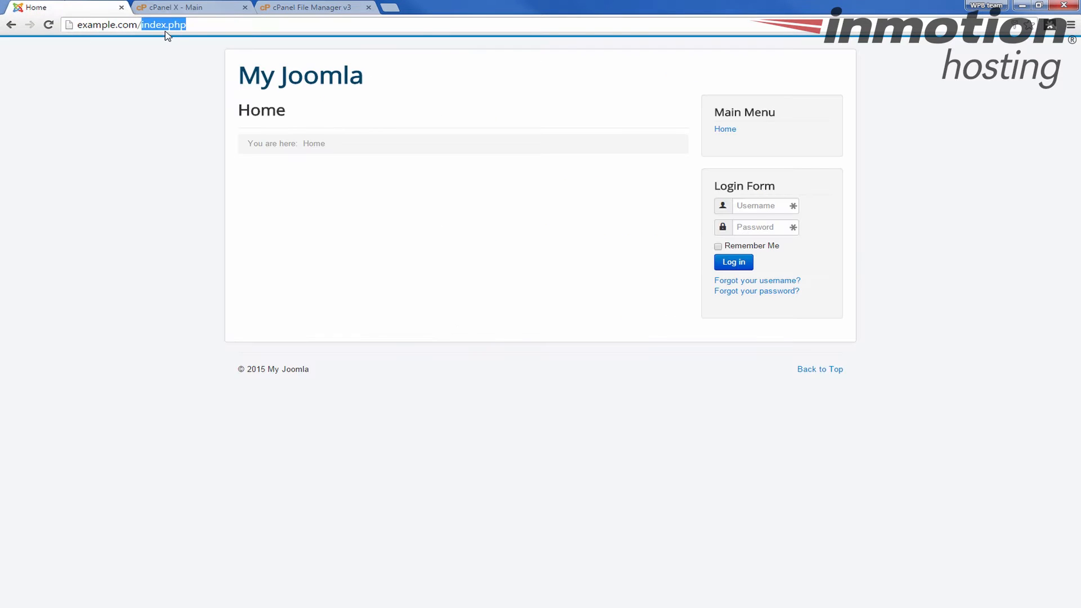
{"action": "left_click", "coordinate": [145, 24]}
{"action": "type", "text": "administra"}
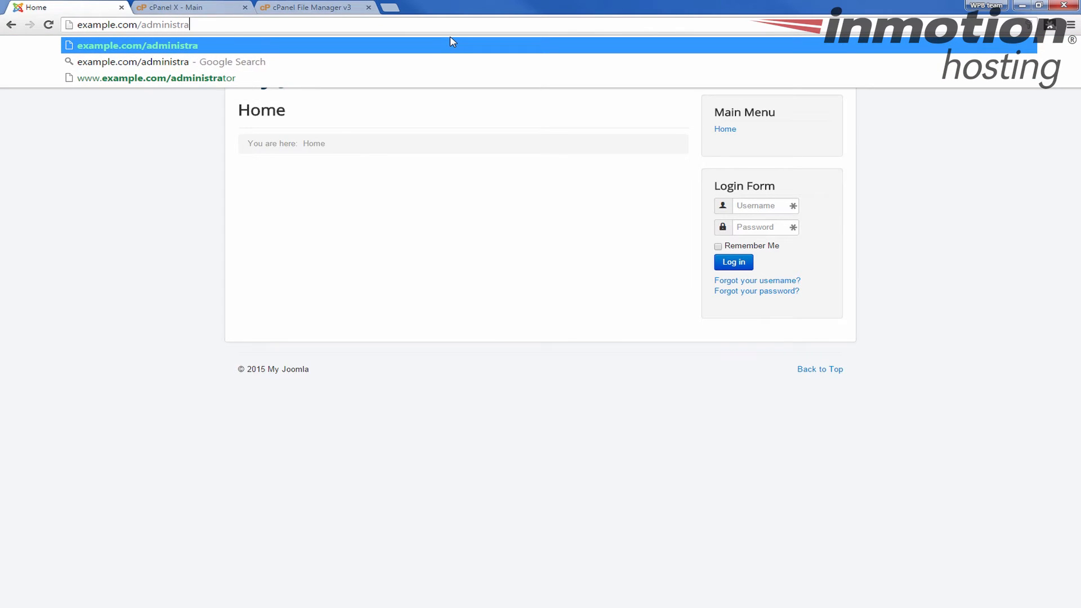
{"action": "left_click", "coordinate": [154, 77]}
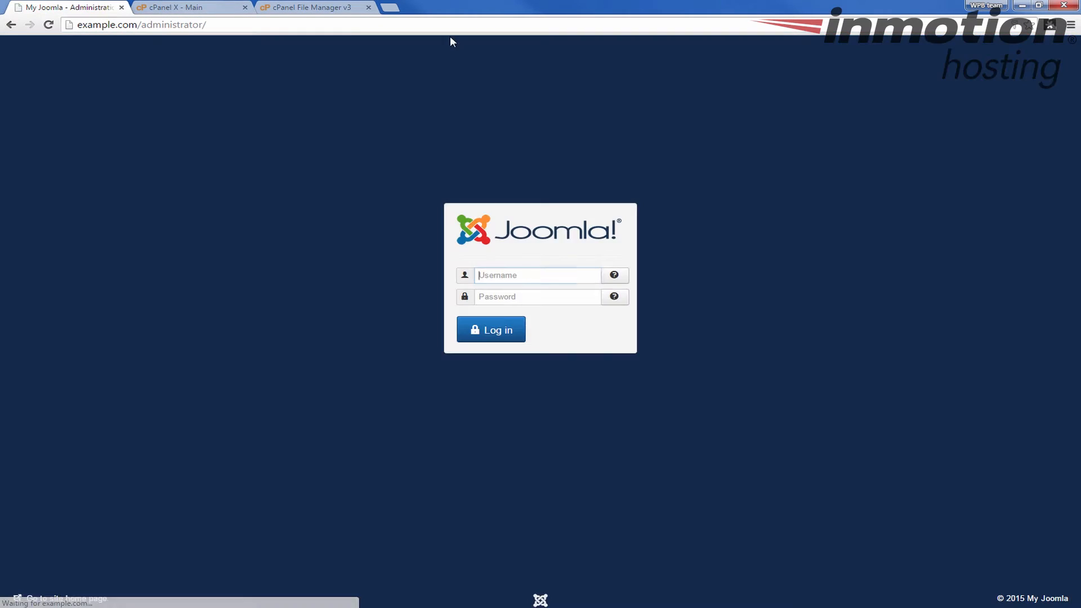
{"action": "type", "text": "admin"}
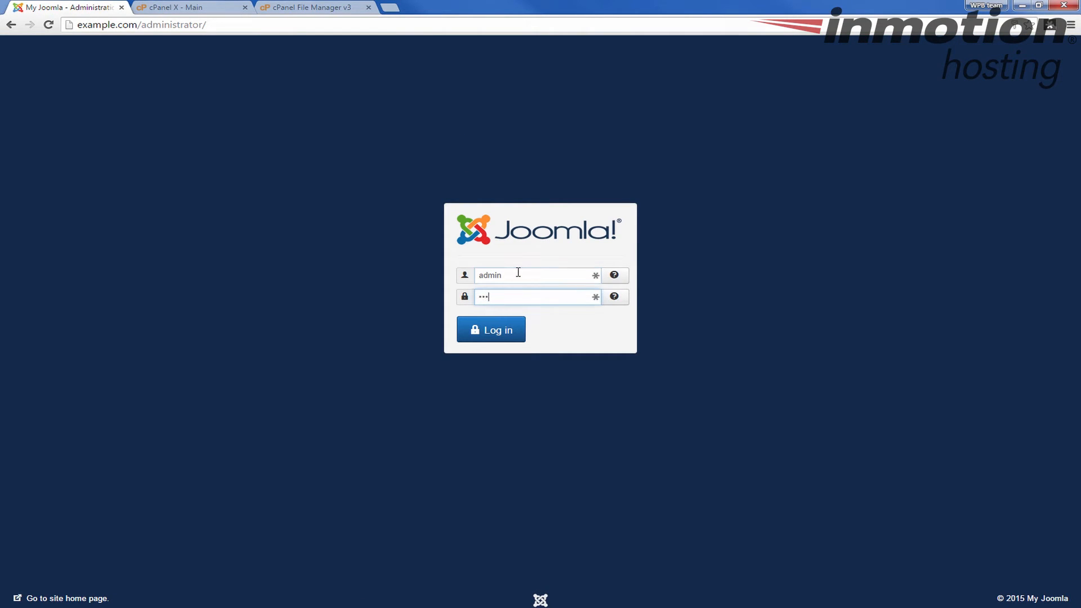
{"action": "left_click", "coordinate": [490, 330]}
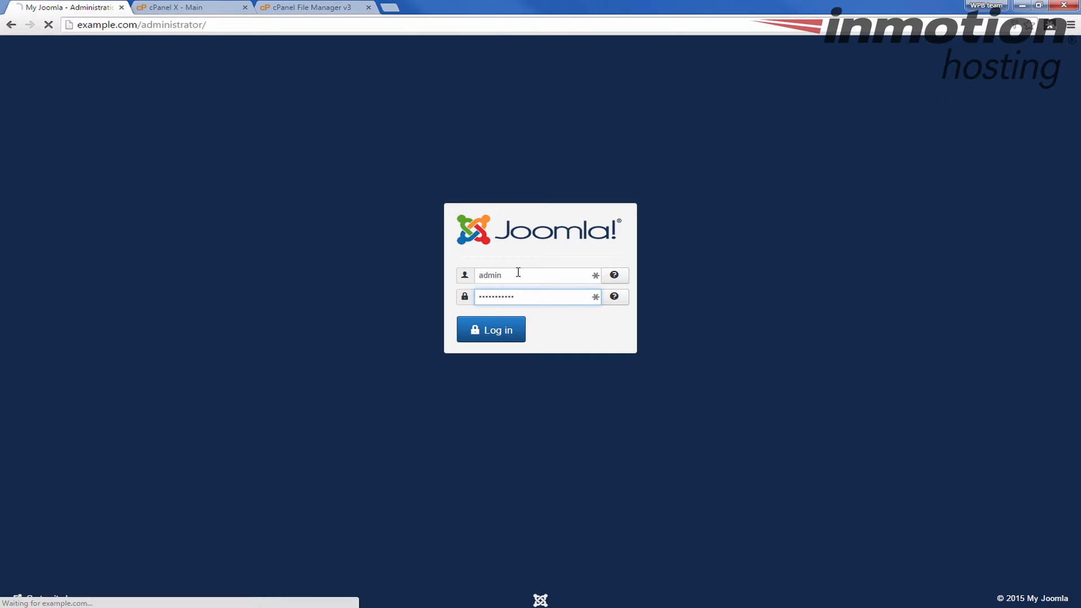
{"action": "left_click", "coordinate": [490, 330]}
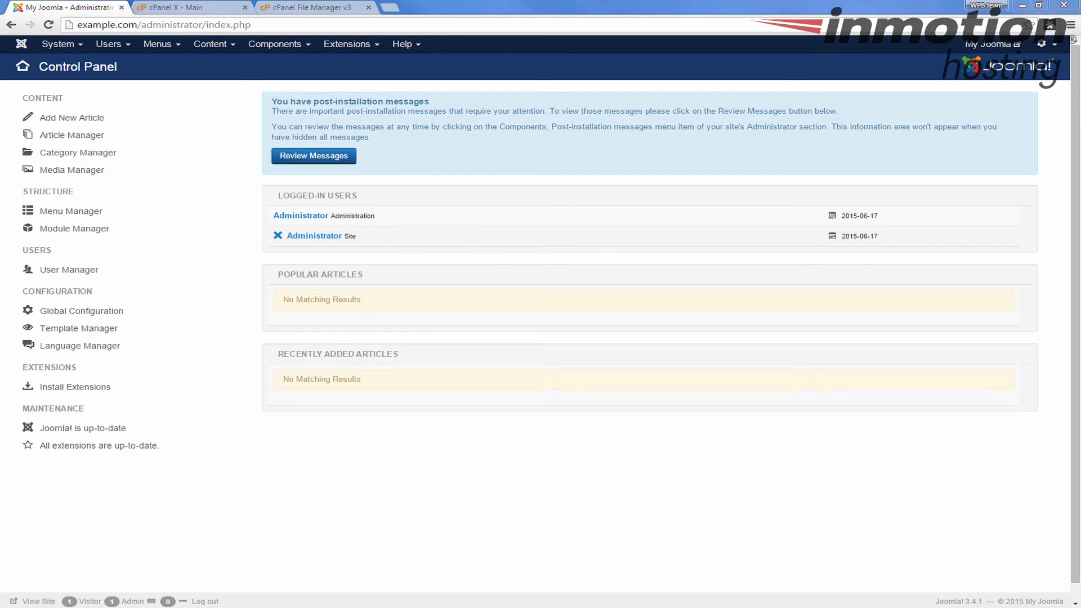
{"action": "mouse_move", "coordinate": [62, 44]}
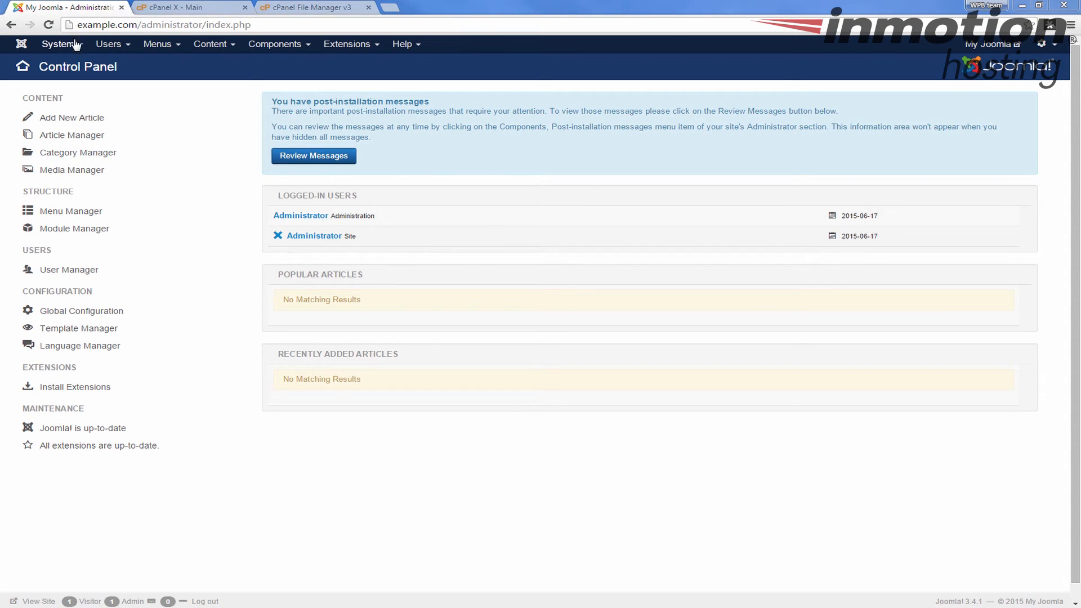
Reach Global Configuration from the System menu, landing on its Site settings
{"action": "left_click", "coordinate": [57, 44]}
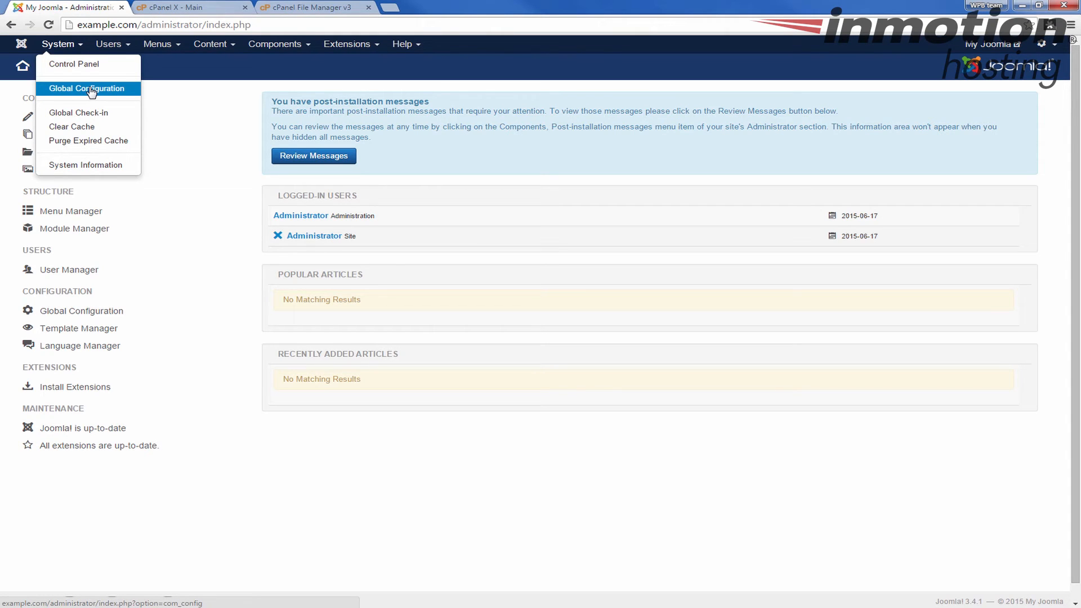
{"action": "left_click", "coordinate": [87, 88]}
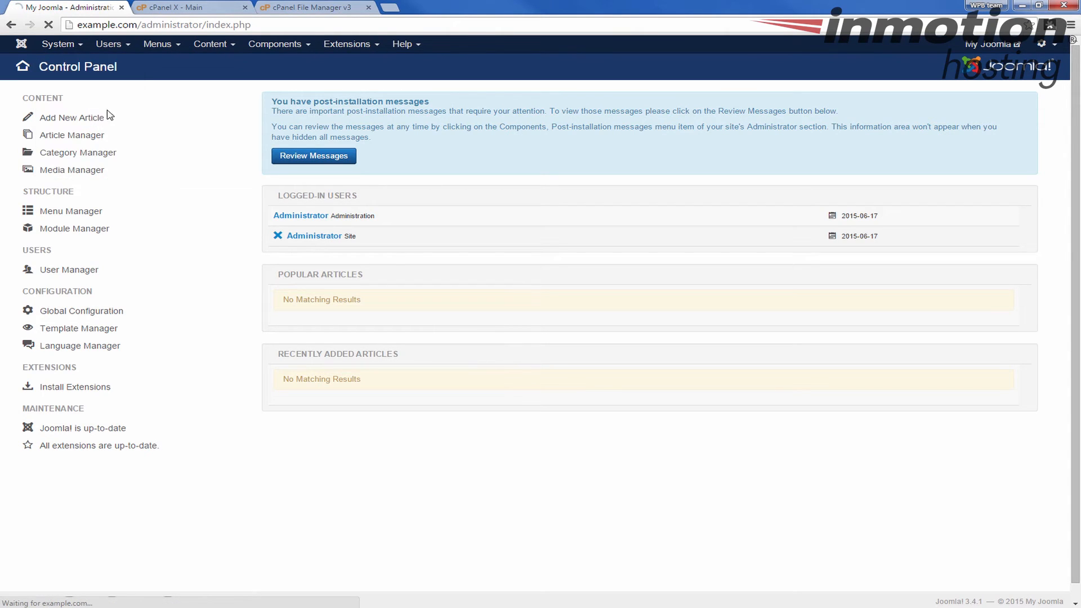
{"action": "left_click", "coordinate": [82, 311]}
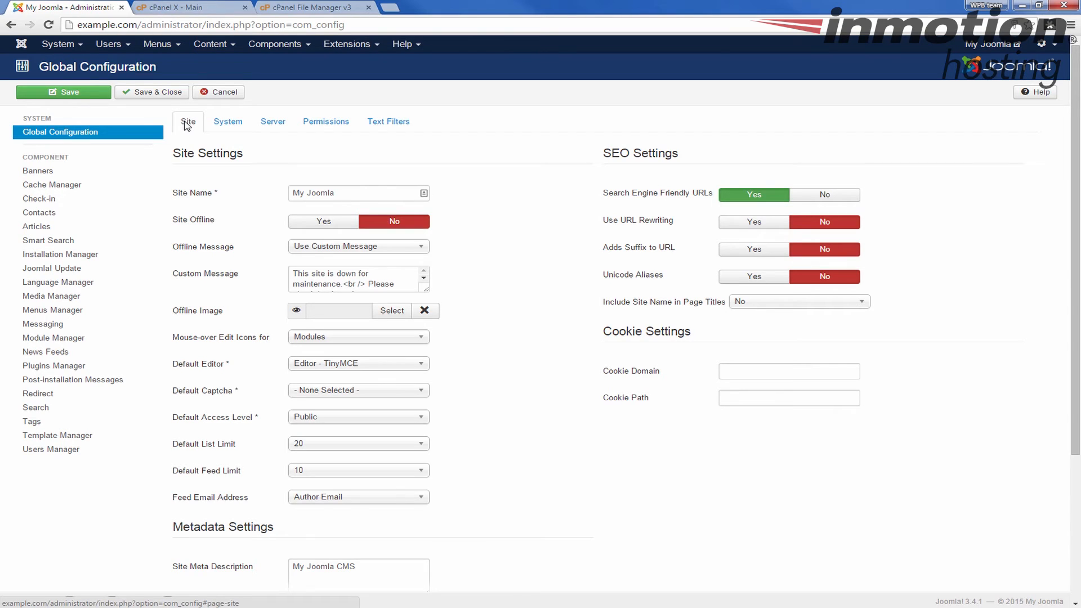
{"action": "mouse_move", "coordinate": [441, 197]}
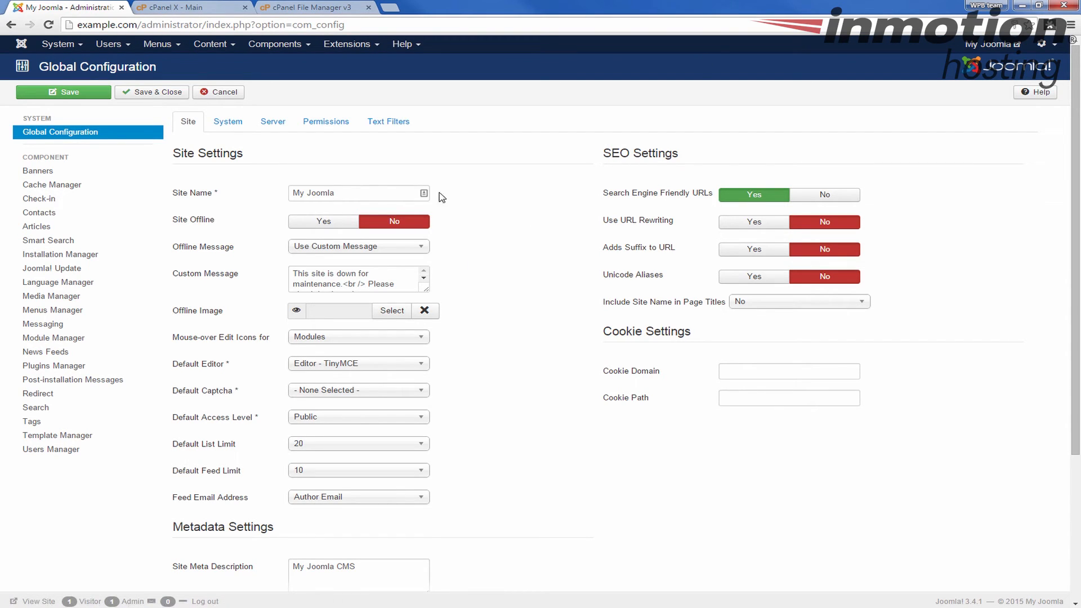
{"action": "mouse_move", "coordinate": [702, 220]}
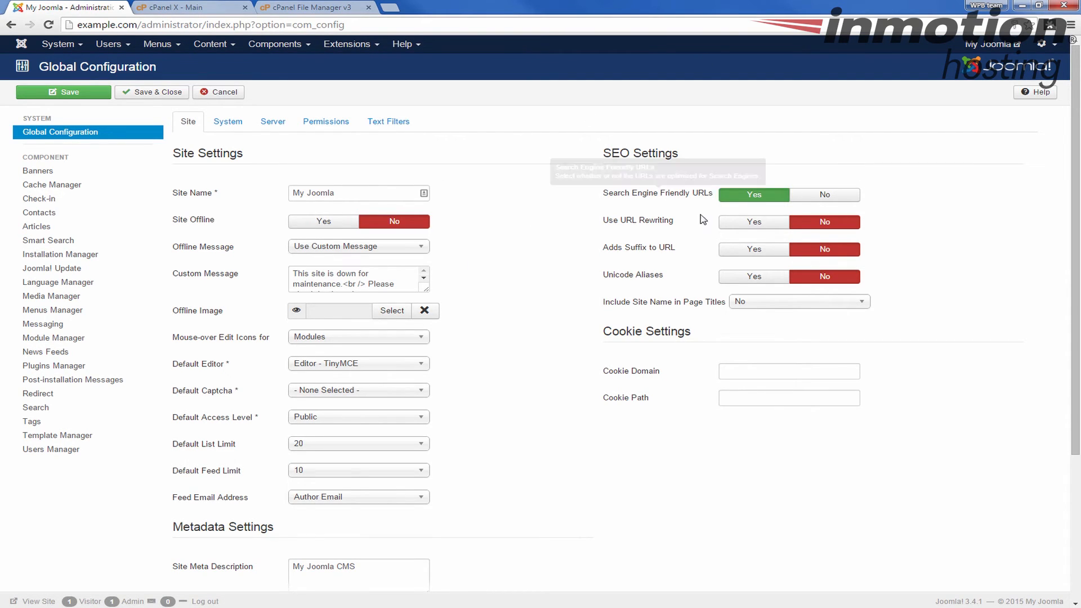
{"action": "mouse_move", "coordinate": [615, 224]}
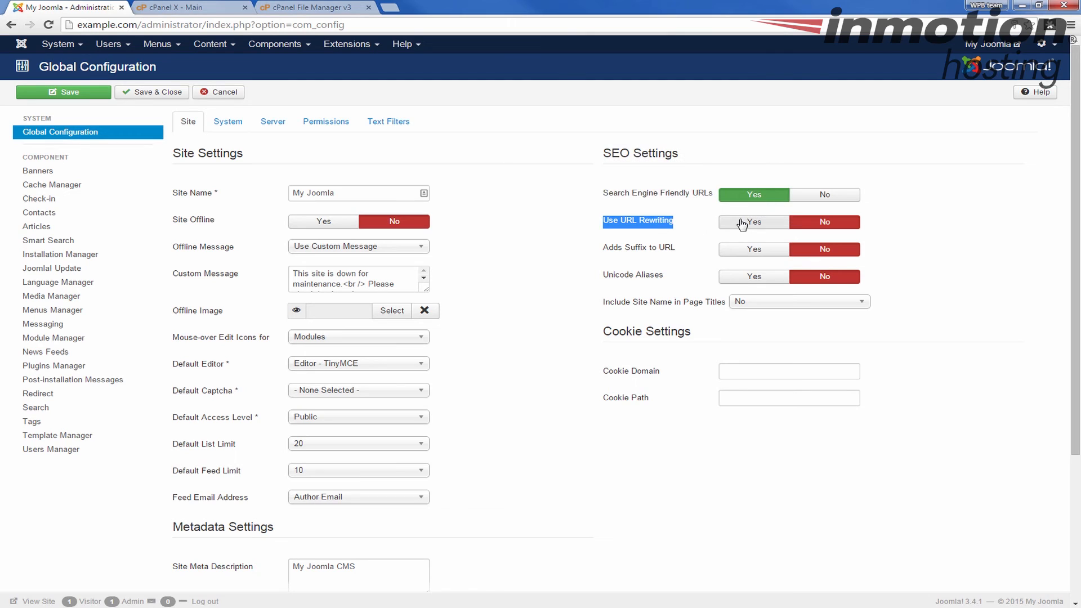
{"action": "mouse_move", "coordinate": [750, 226]}
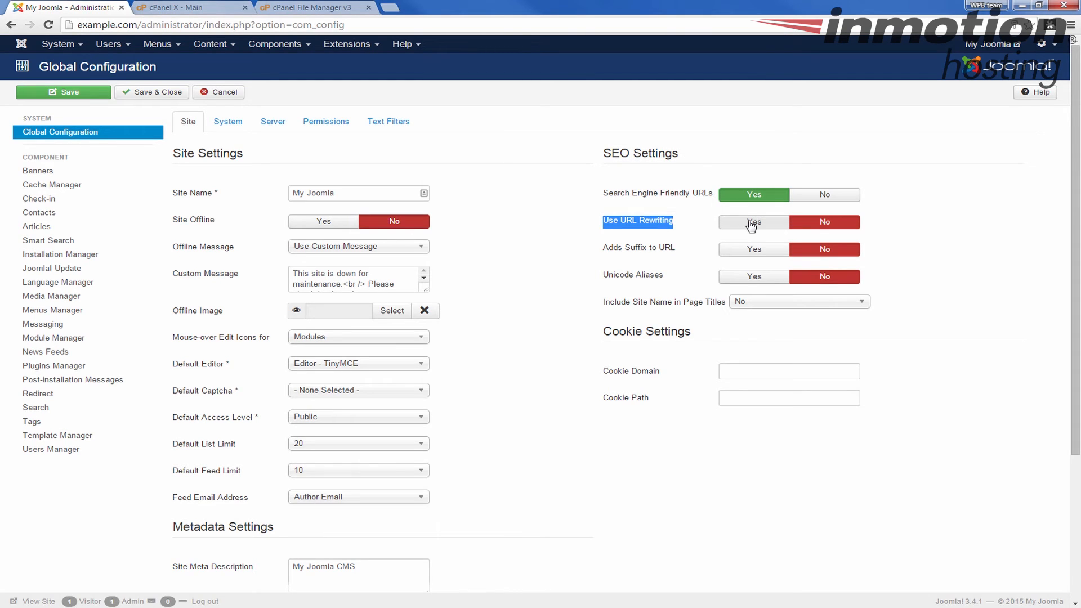
Set Use URL Rewriting to Yes under SEO Settings and save the configuration
{"action": "left_click", "coordinate": [753, 221]}
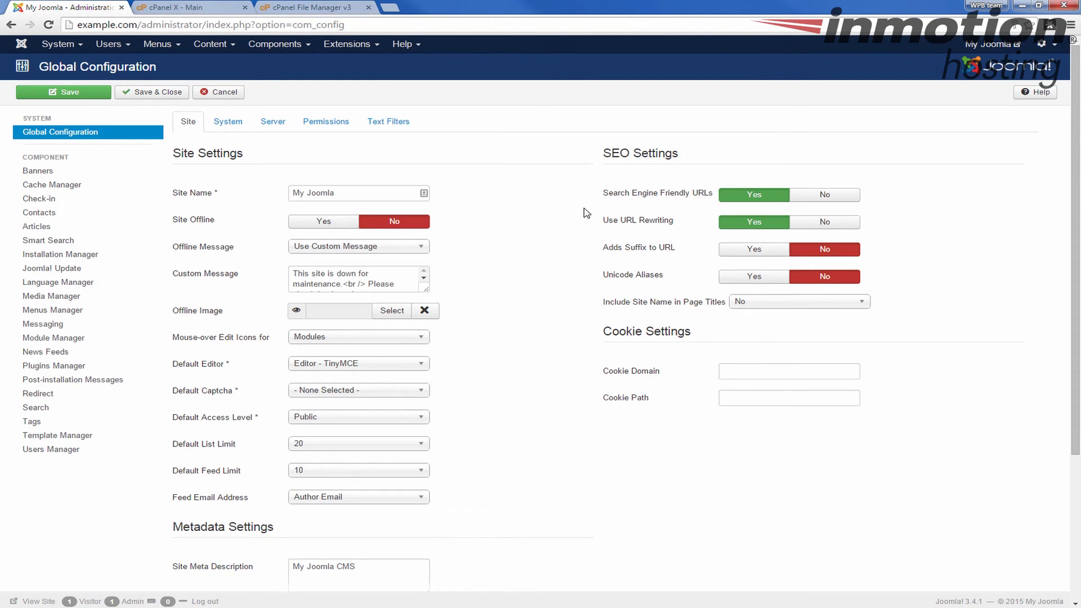
{"action": "mouse_move", "coordinate": [151, 91]}
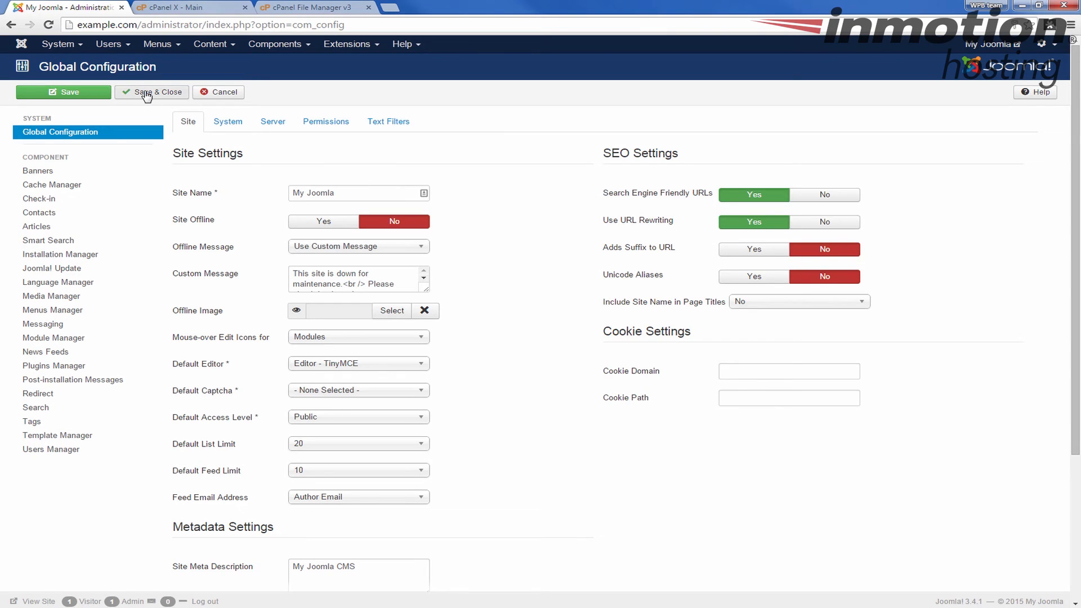
{"action": "mouse_move", "coordinate": [72, 96]}
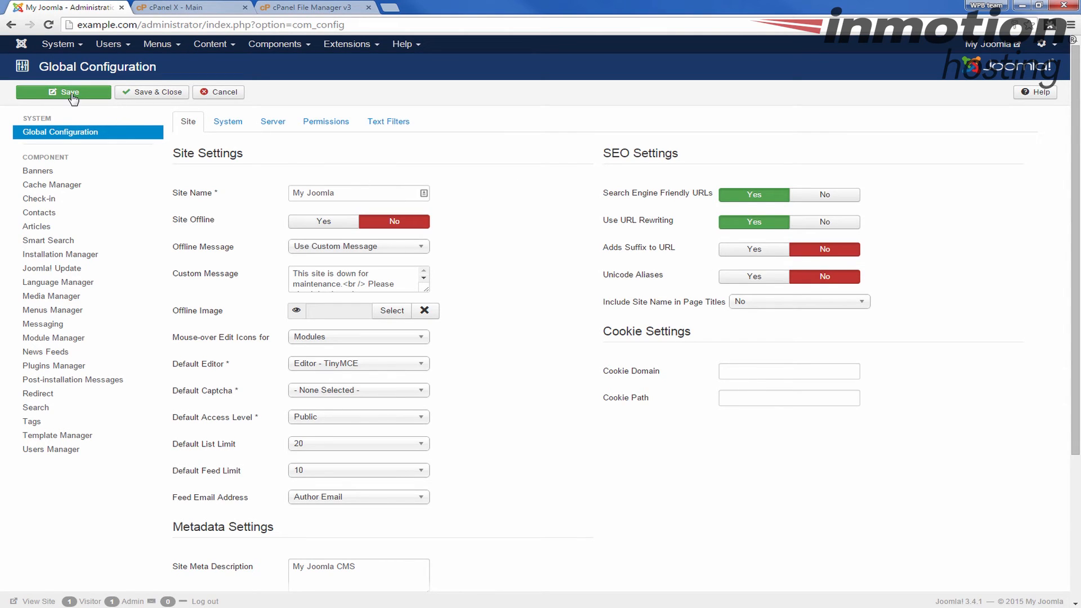
{"action": "mouse_move", "coordinate": [87, 100]}
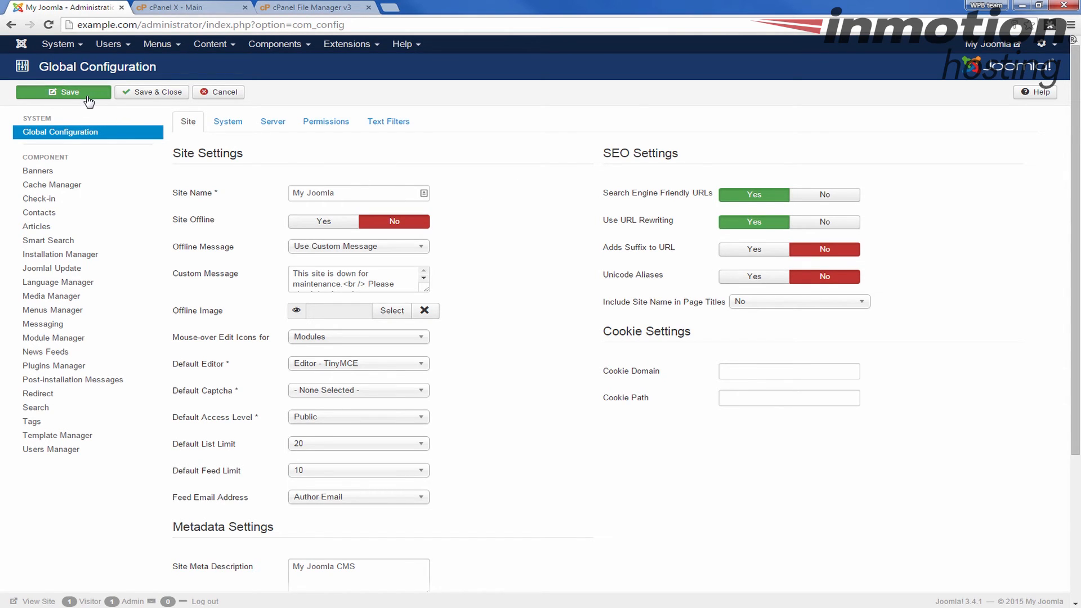
{"action": "left_click", "coordinate": [63, 91]}
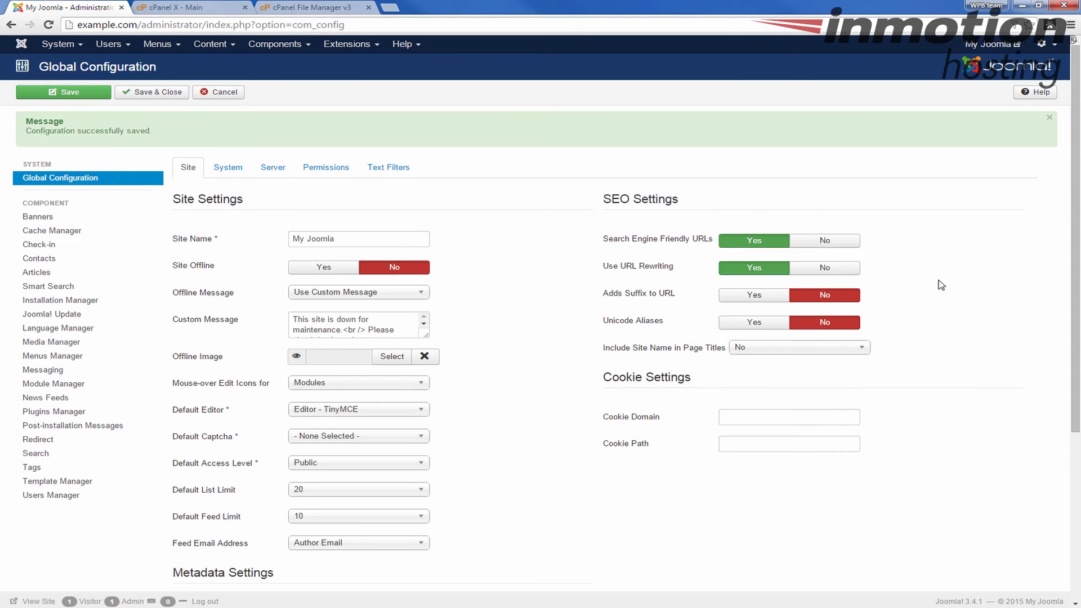
{"action": "mouse_move", "coordinate": [677, 266]}
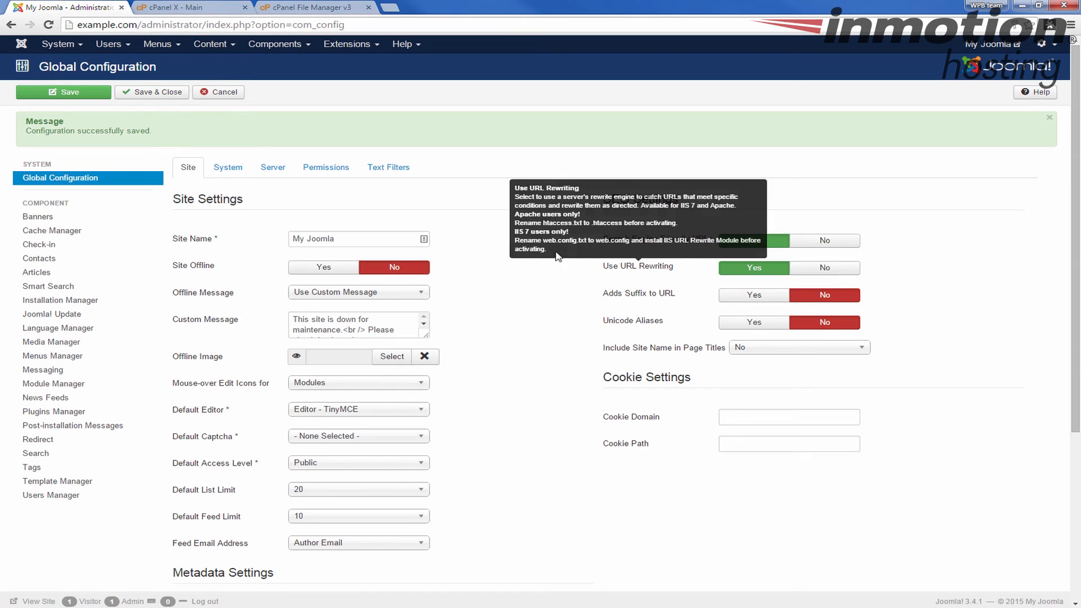
{"action": "mouse_move", "coordinate": [214, 6]}
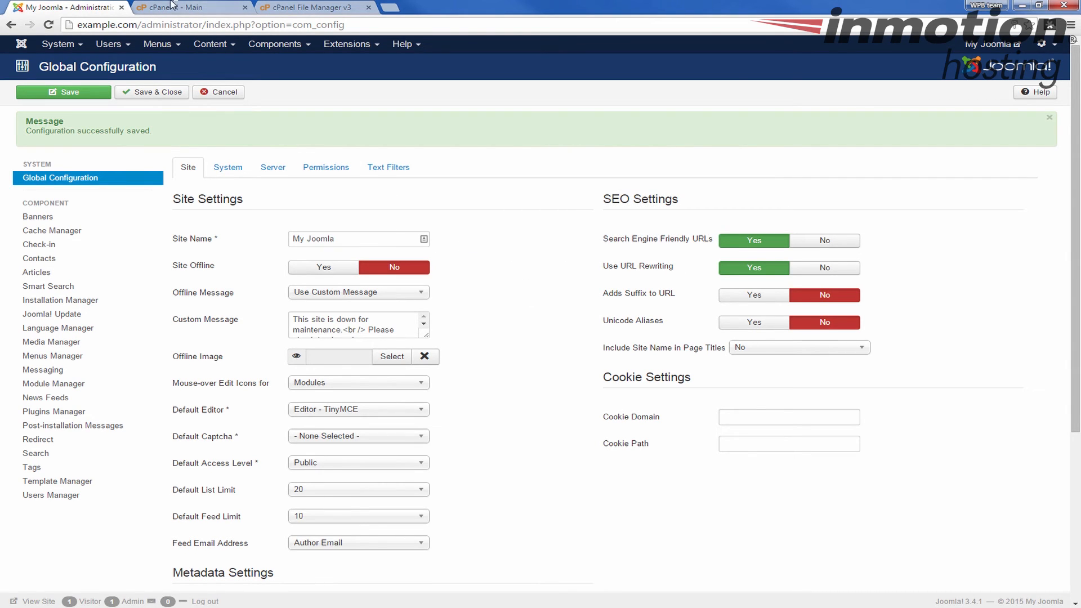
Load example.com in a fresh tab to confirm the front page opens without index.php
{"action": "left_click", "coordinate": [311, 8]}
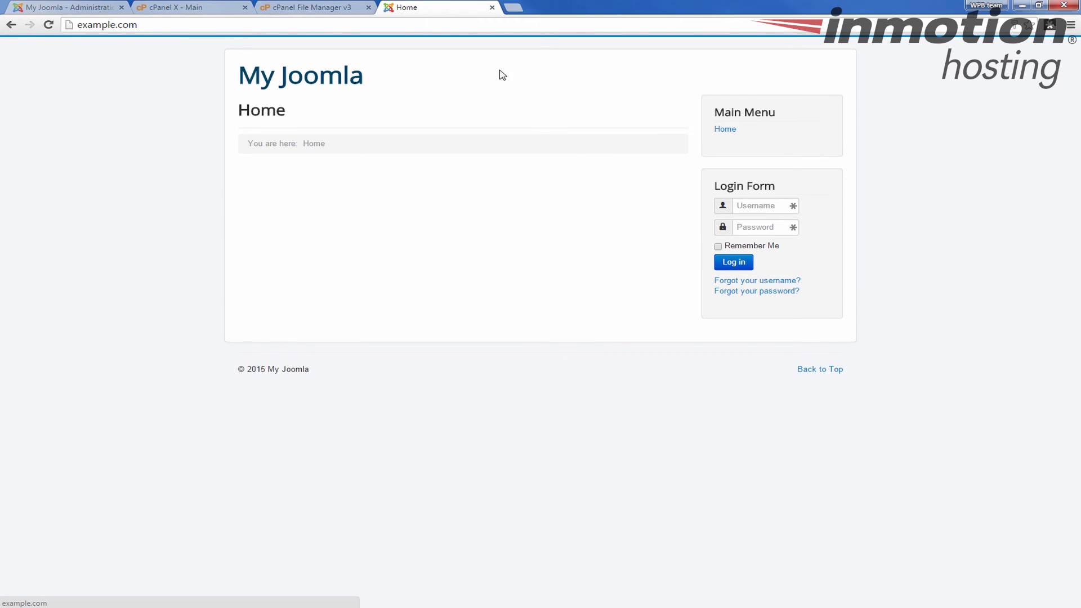
{"action": "left_click", "coordinate": [137, 23]}
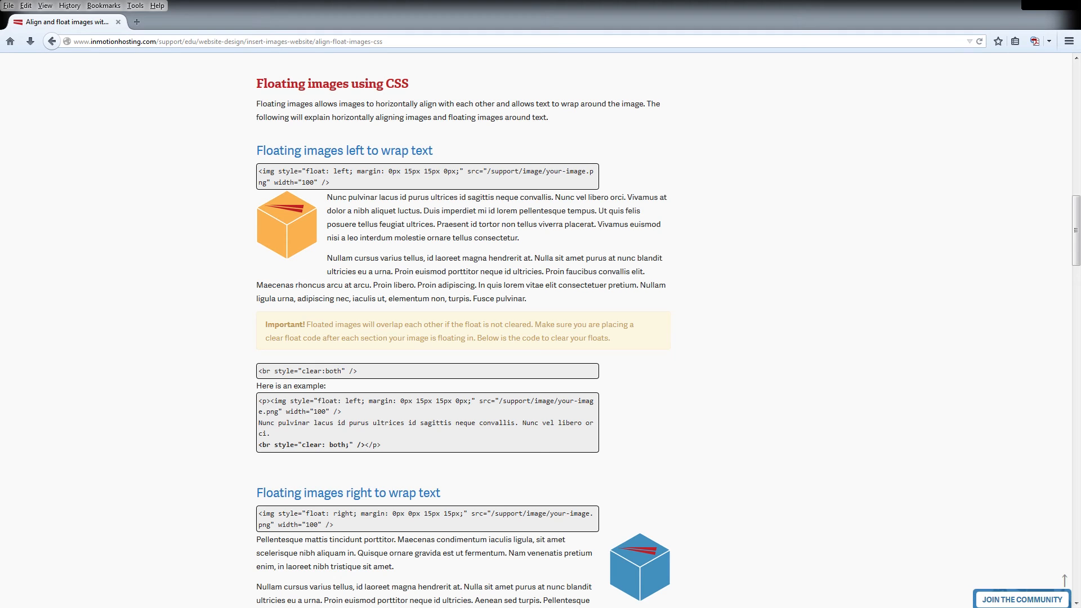
Browse the WordPress tutorials and Join the Community page, ending on the Support Center home
{"action": "left_click", "coordinate": [52, 42]}
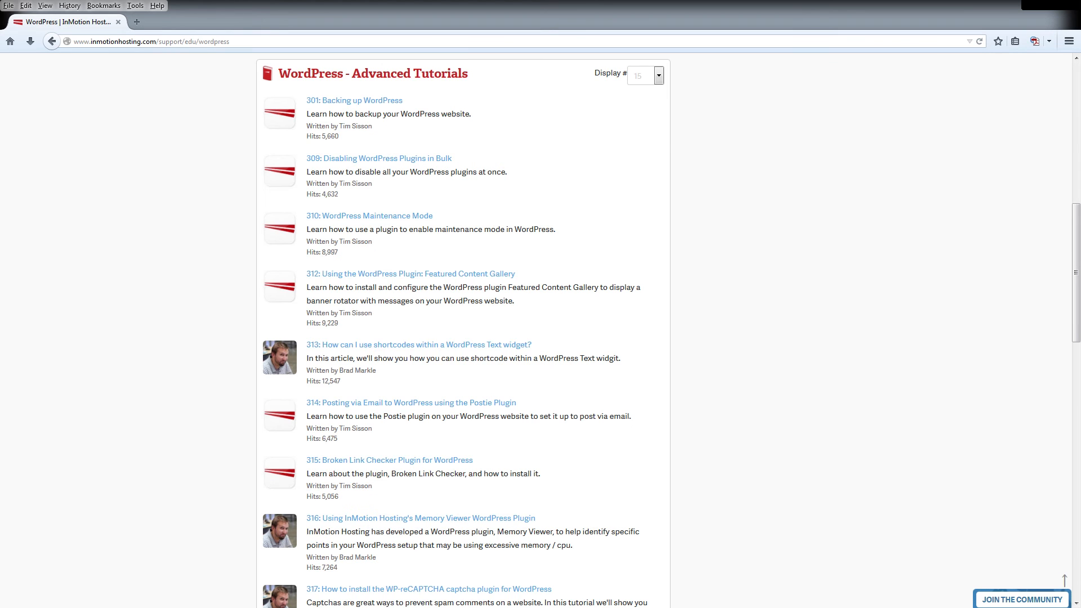
{"action": "left_click", "coordinate": [52, 42]}
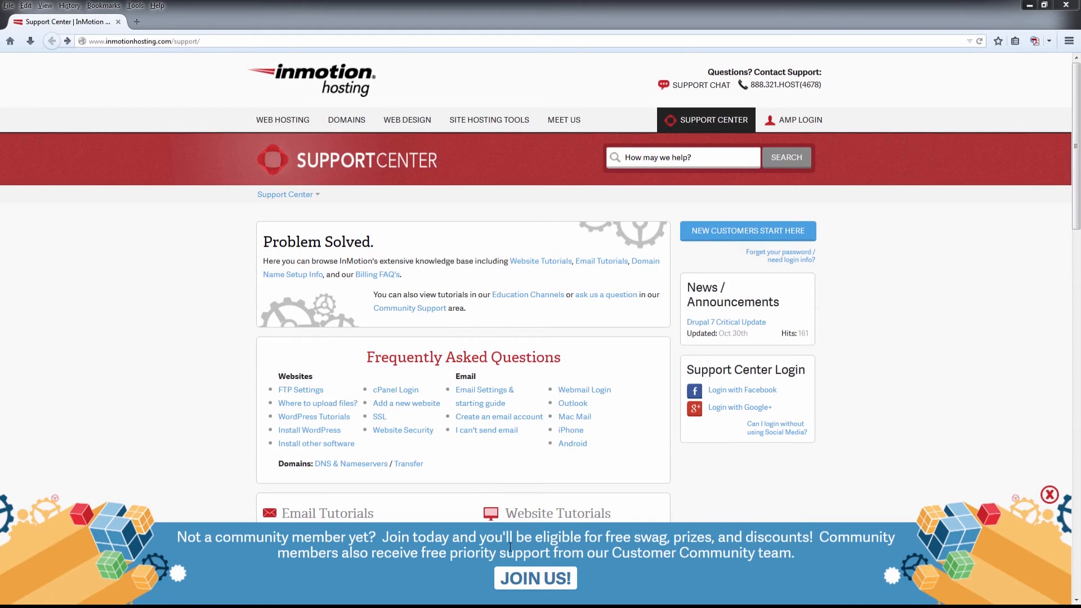
{"action": "left_click", "coordinate": [739, 407]}
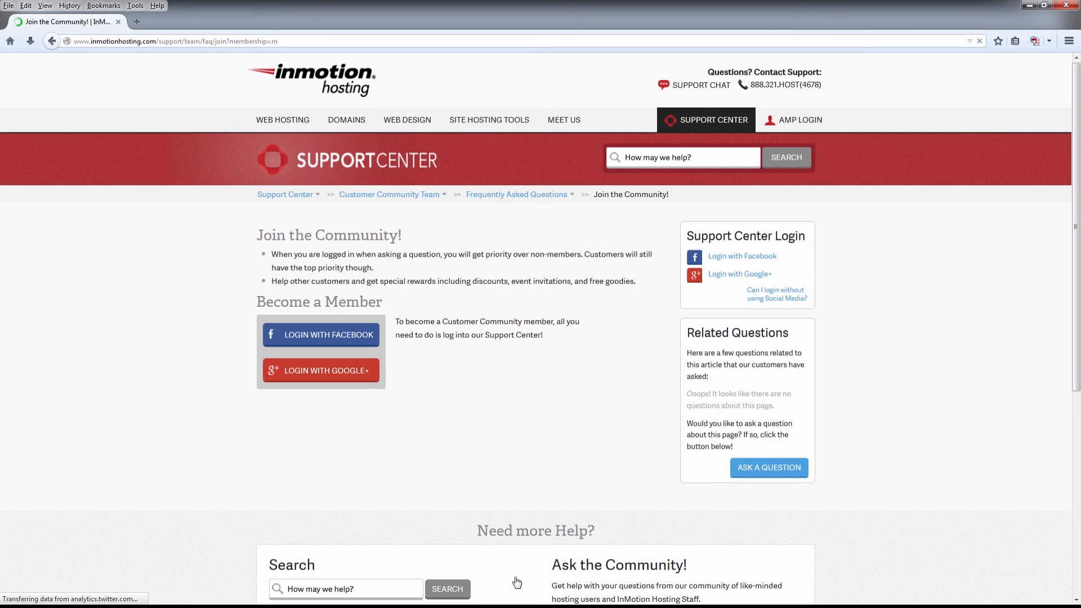
{"action": "left_click", "coordinate": [285, 193]}
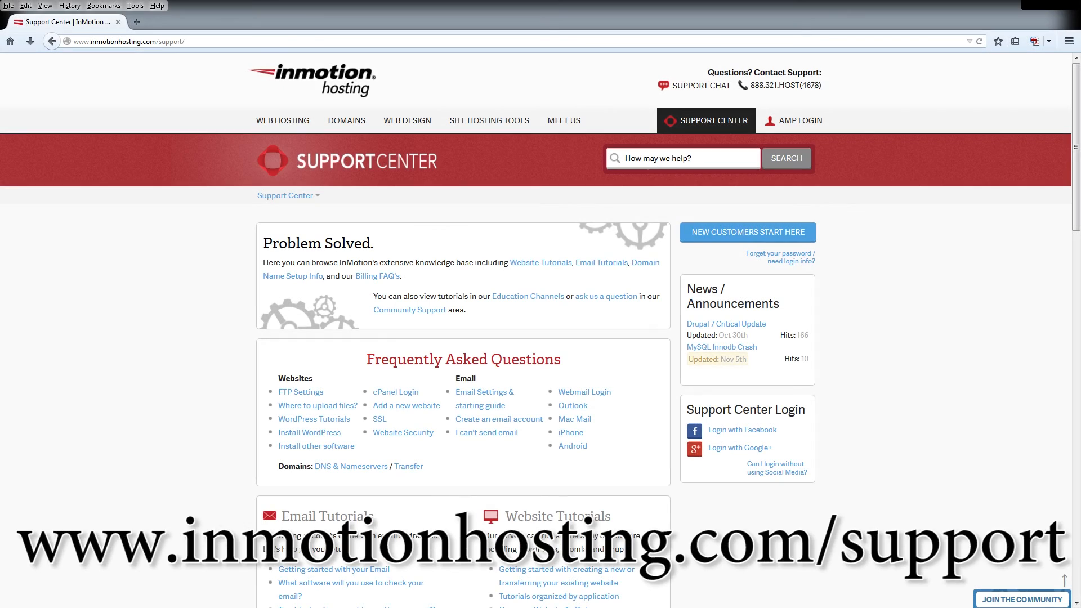